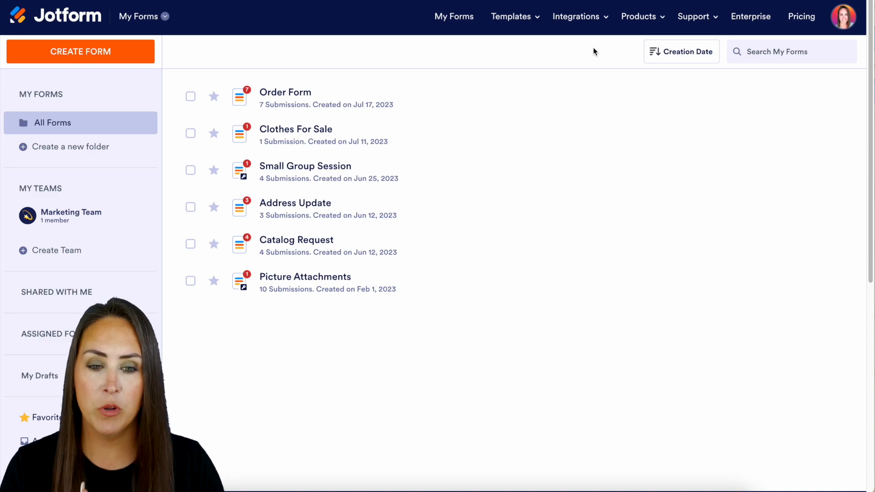
mouse_move(285, 98)
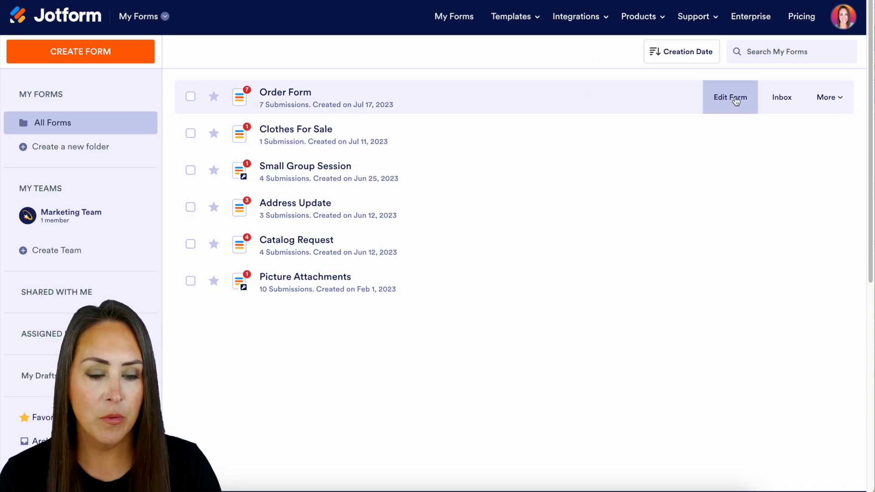
Open the Order Form for editing in the Form Builder.
click(730, 98)
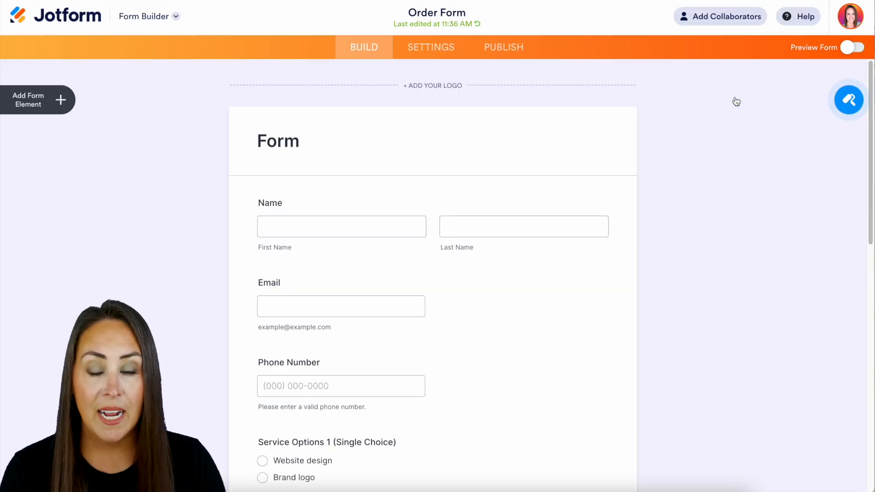
mouse_move(661, 217)
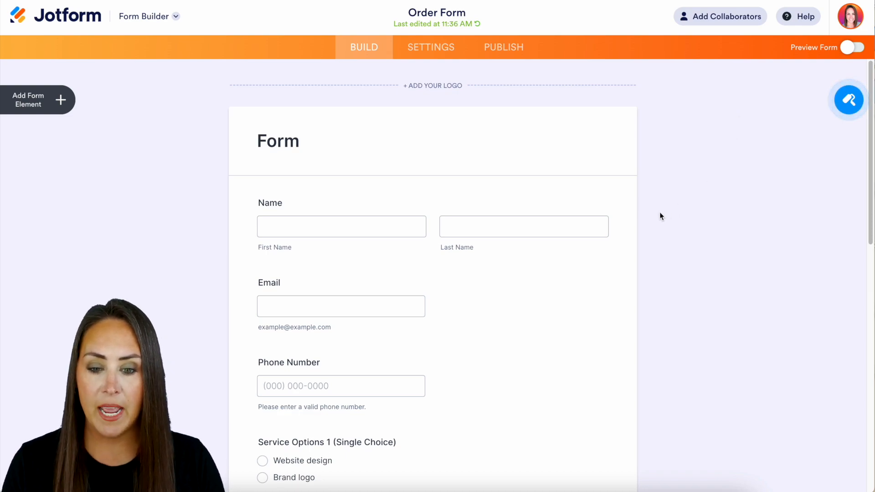
mouse_move(630, 384)
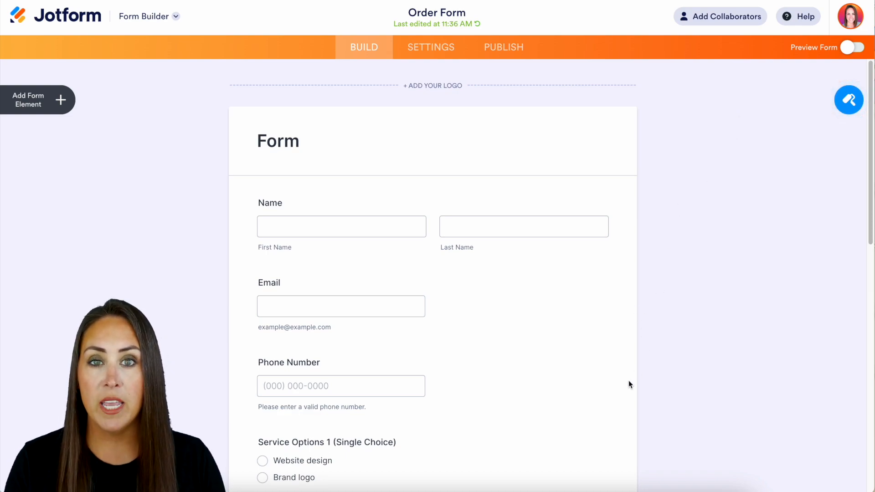
mouse_move(641, 389)
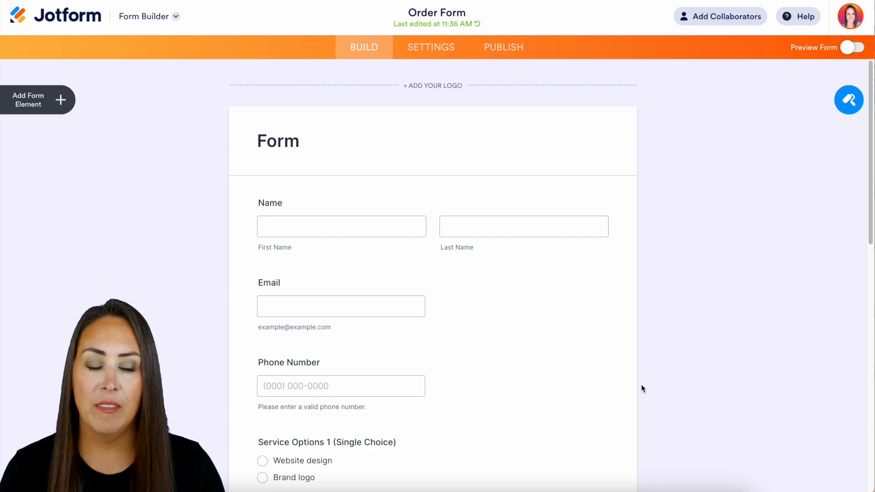
scroll(down, 3)
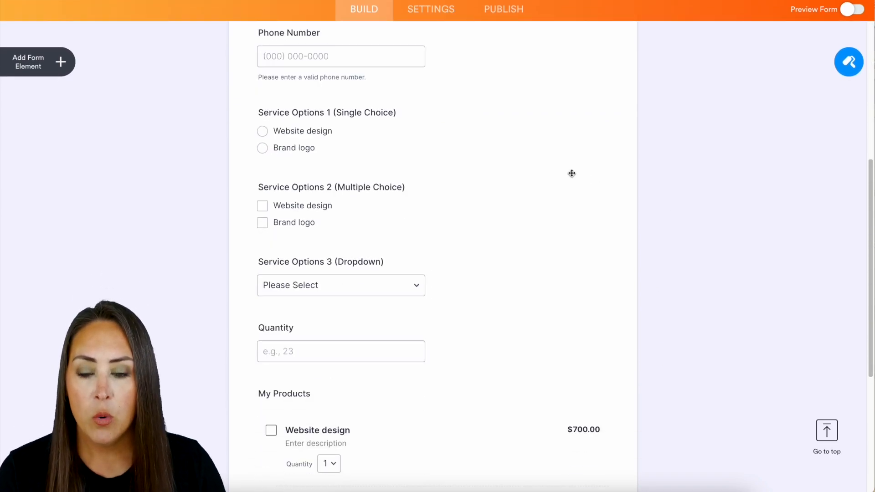
mouse_move(399, 133)
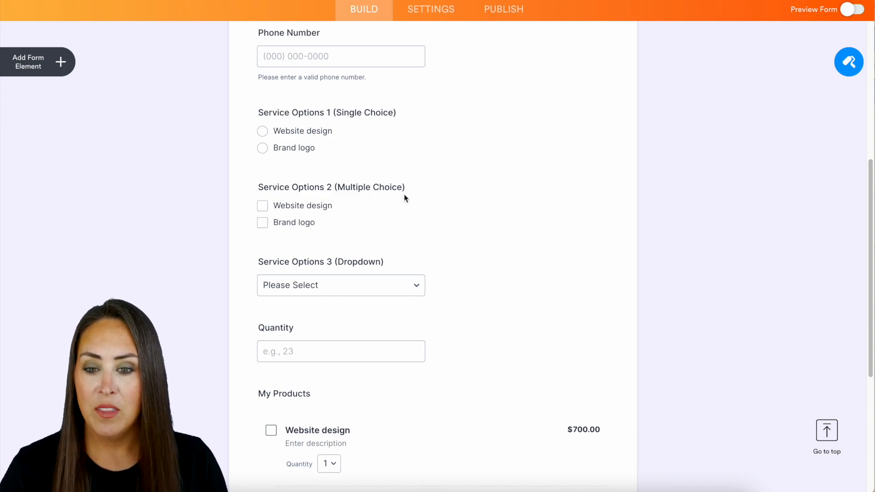
mouse_move(401, 207)
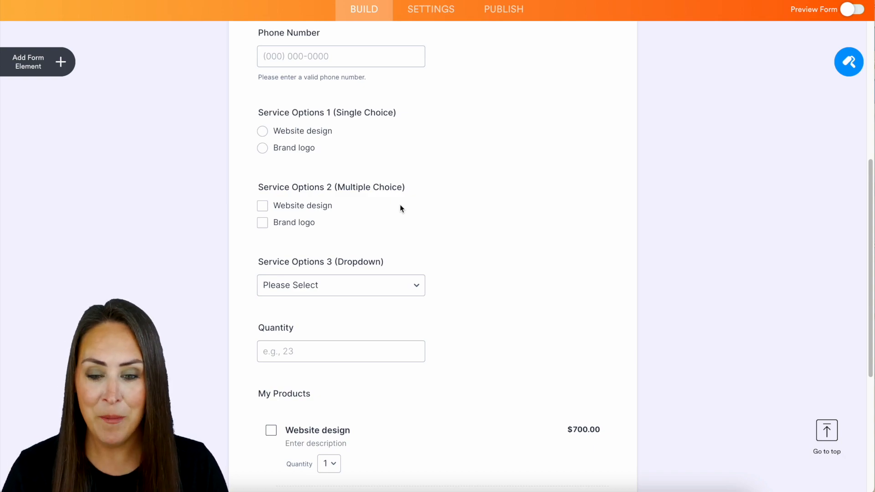
mouse_move(460, 286)
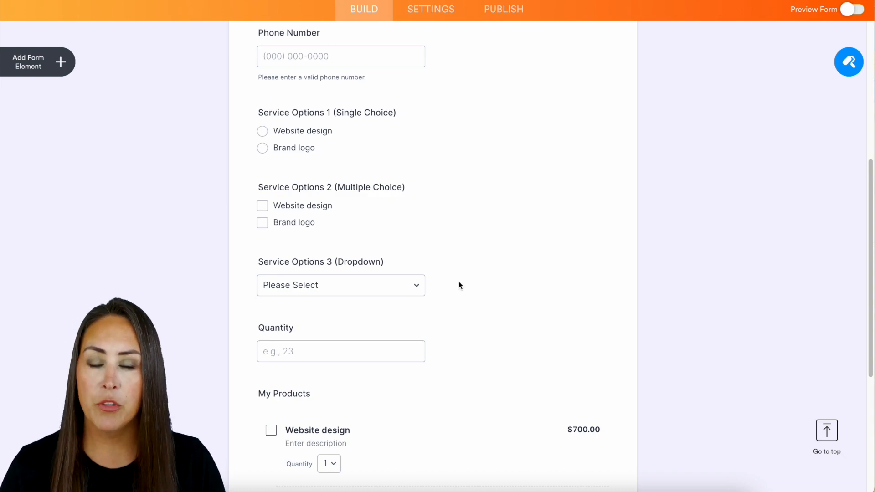
mouse_move(368, 225)
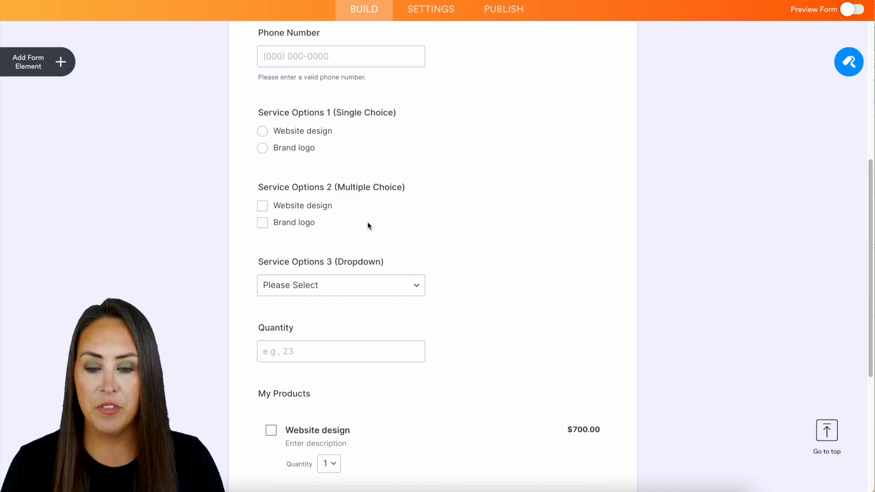
mouse_move(530, 252)
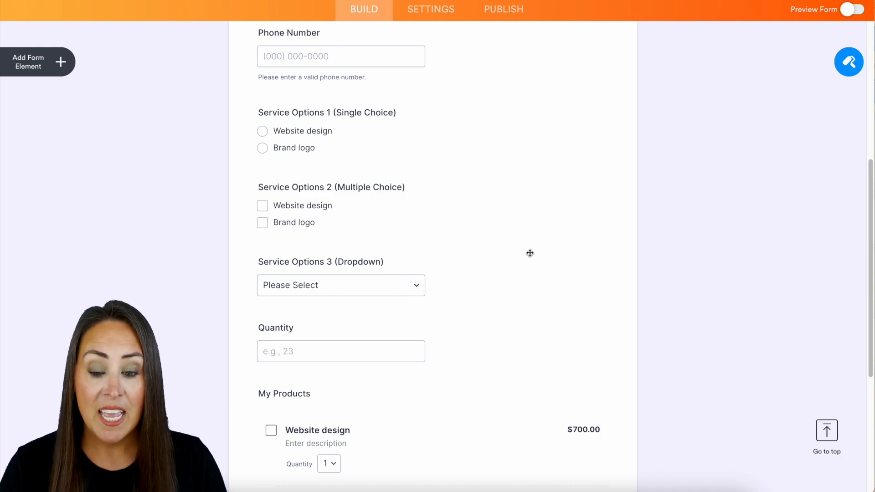
scroll(down, 3)
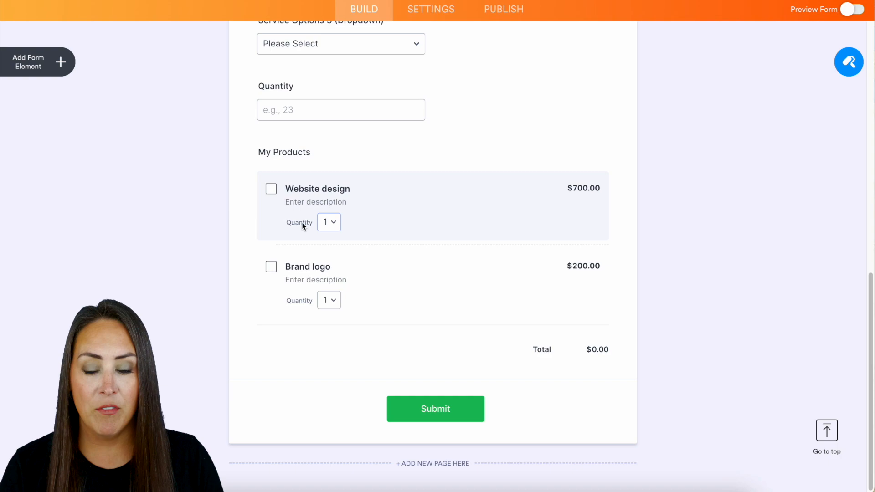
mouse_move(555, 282)
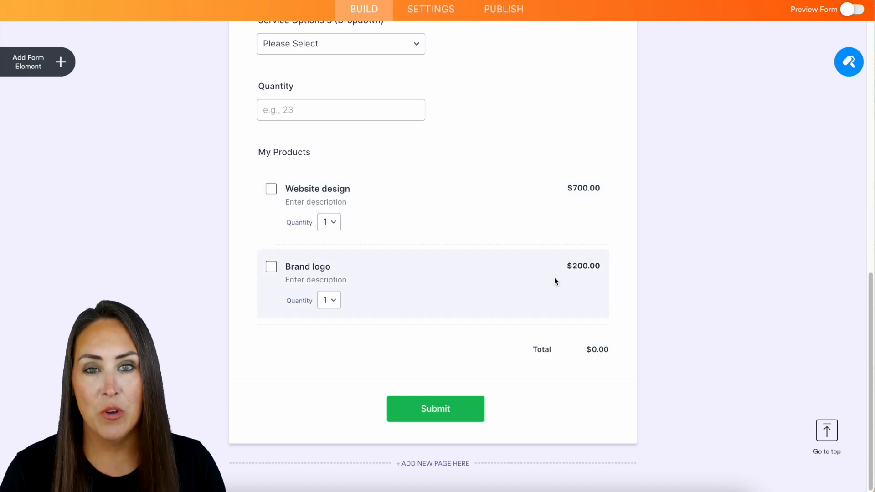
scroll(up, 3)
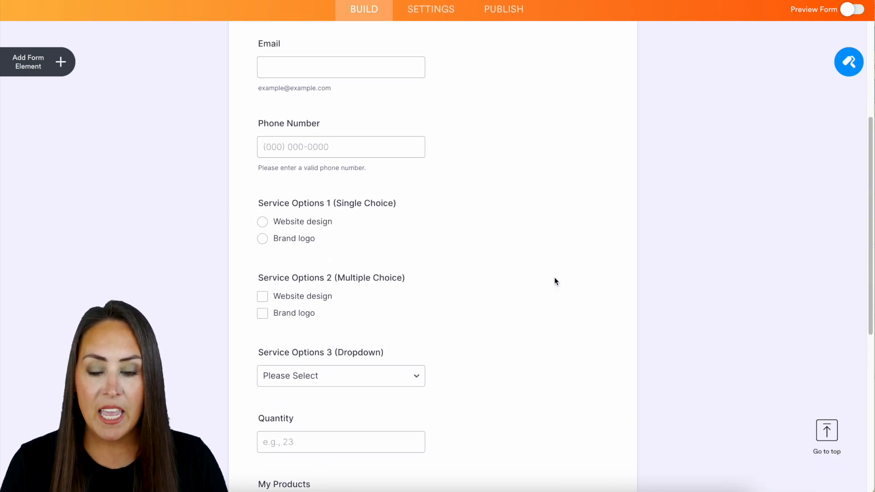
scroll(down, 3)
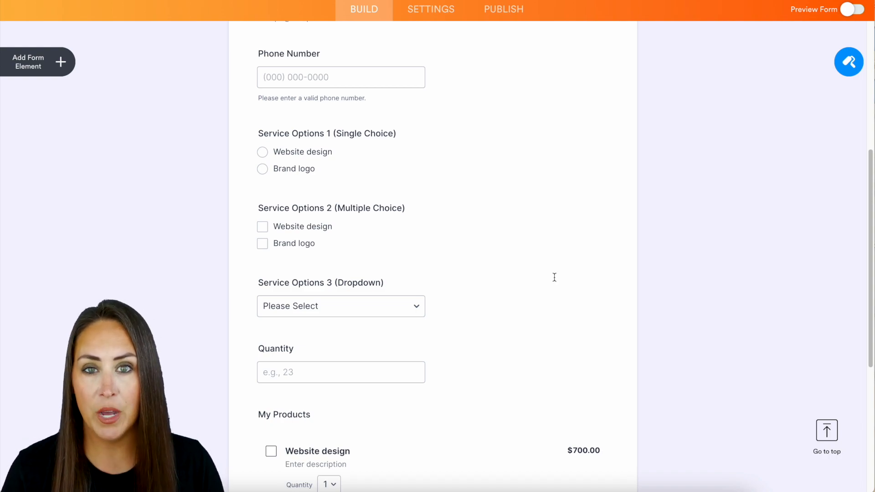
mouse_move(454, 155)
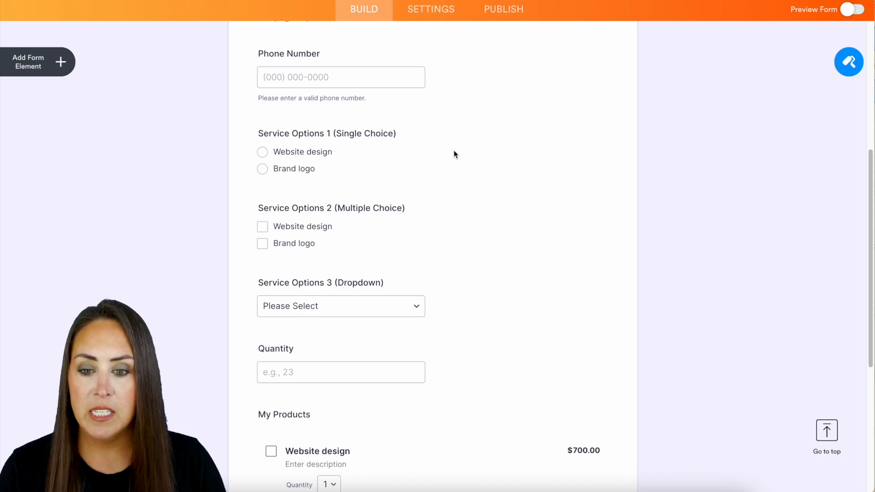
Enable calculation values on Service Options 1: Website design 700, Brand logo 200.
click(327, 133)
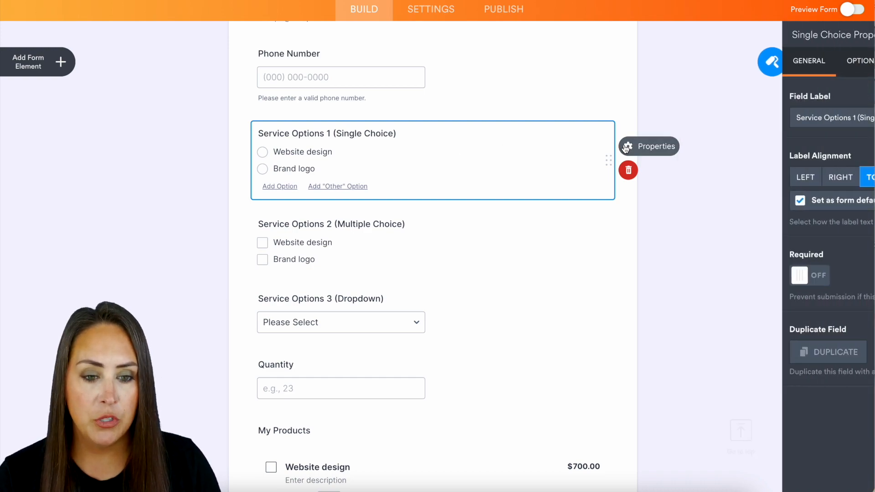
click(732, 61)
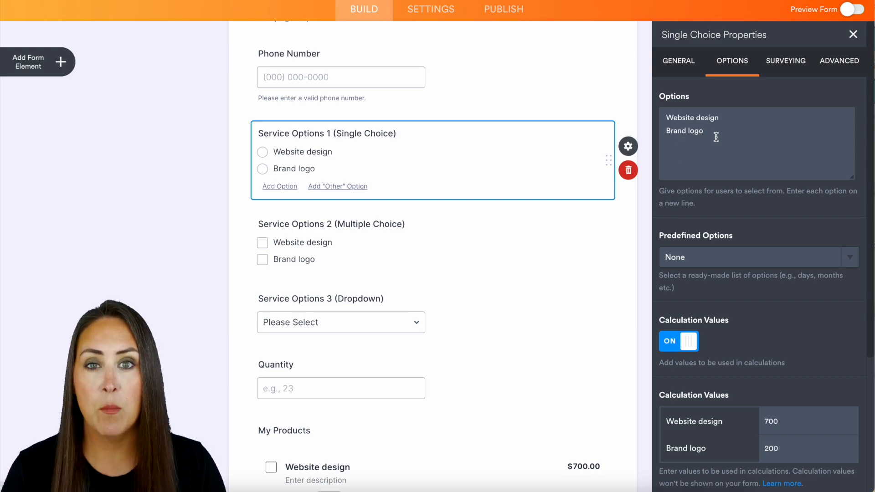
scroll(down, 3)
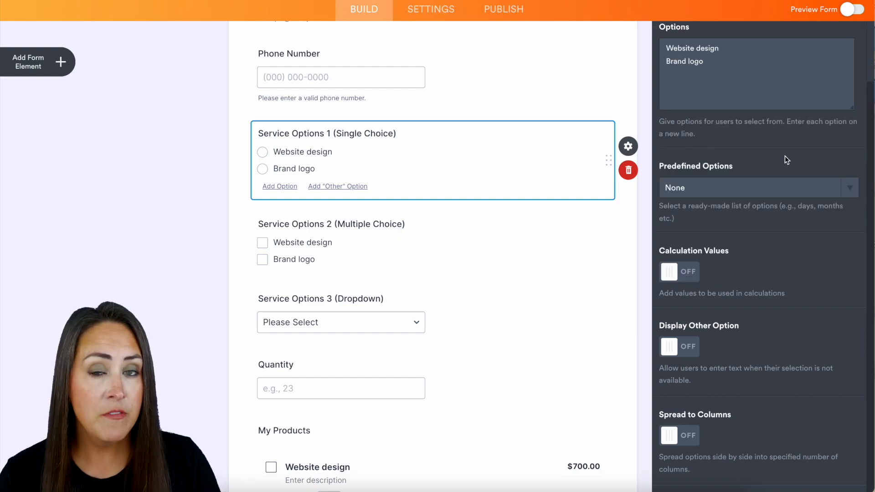
click(679, 271)
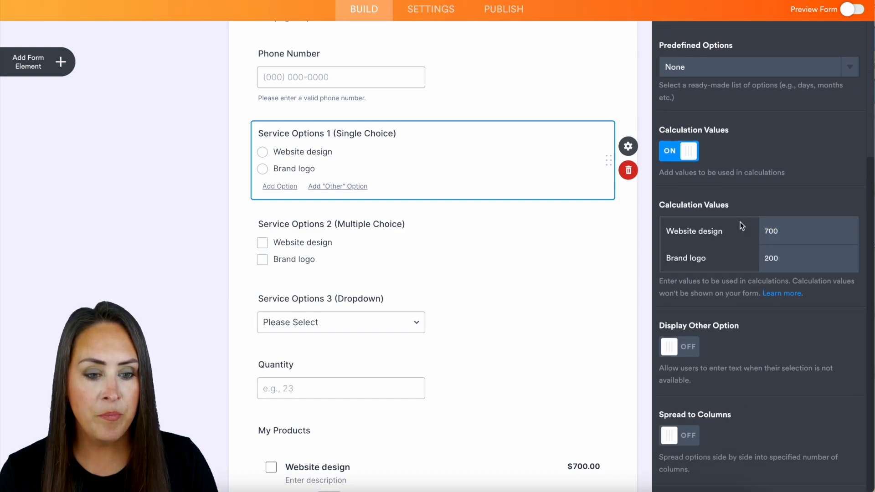
mouse_move(700, 227)
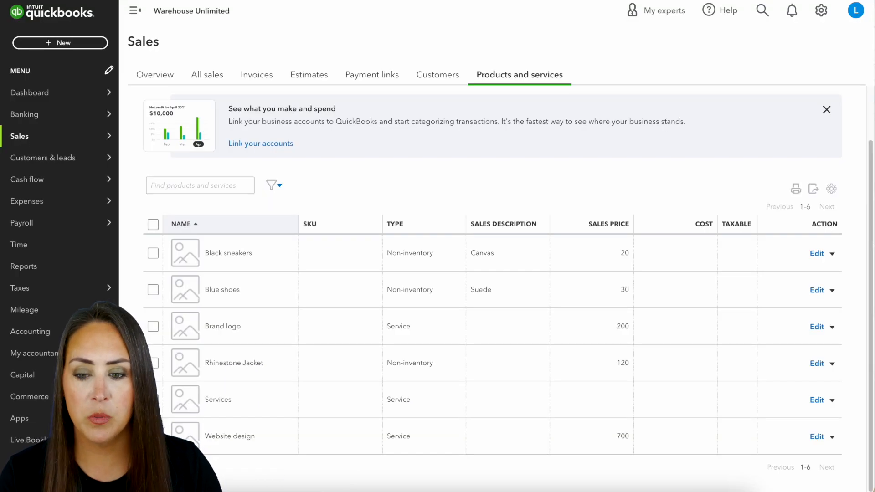
mouse_move(471, 369)
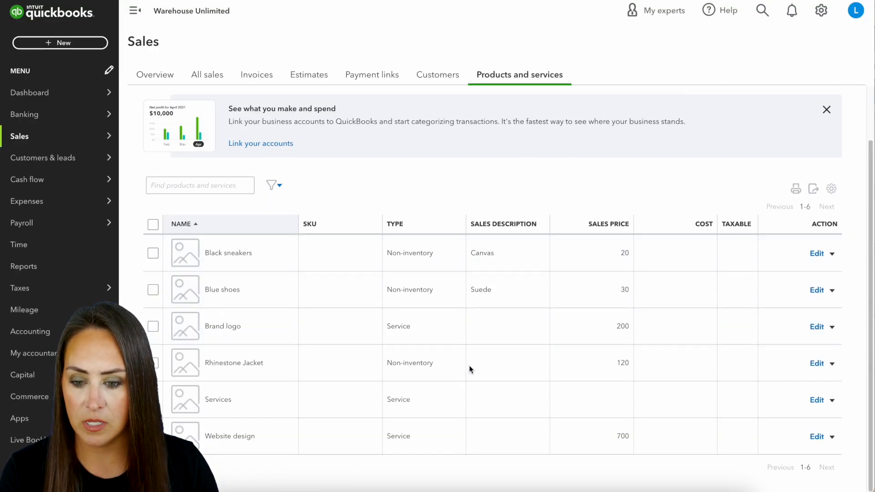
mouse_move(621, 435)
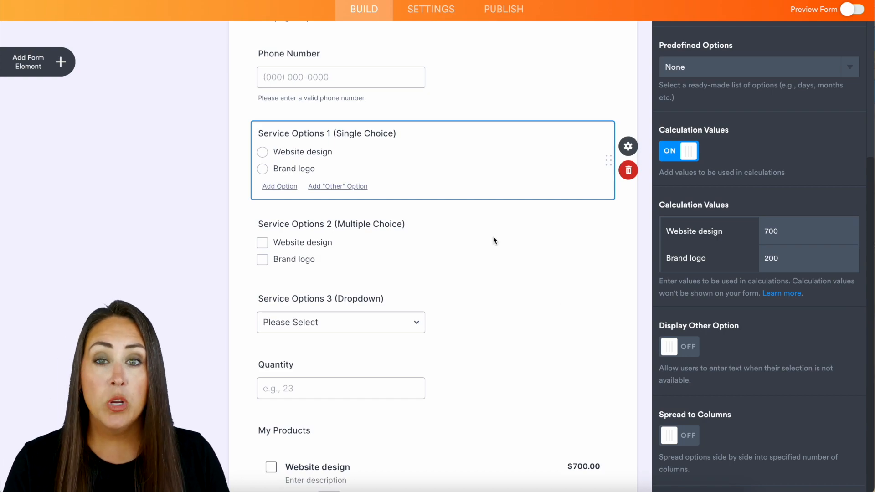
Enable calculation values on the Service Options 3 dropdown: Website design 700, Brand logo 200.
click(330, 224)
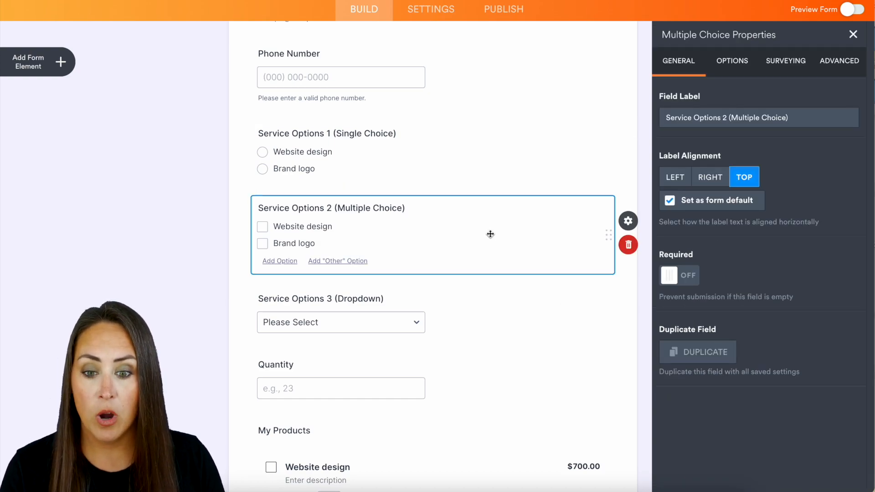
click(732, 61)
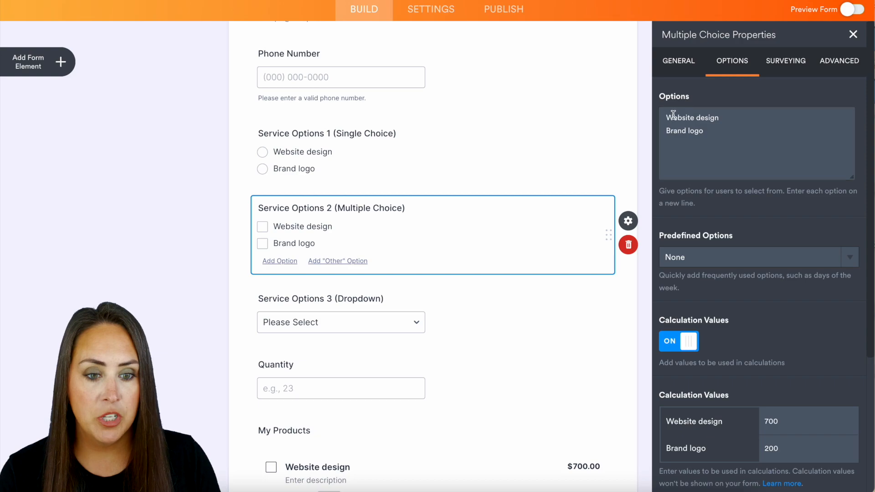
scroll(down, 3)
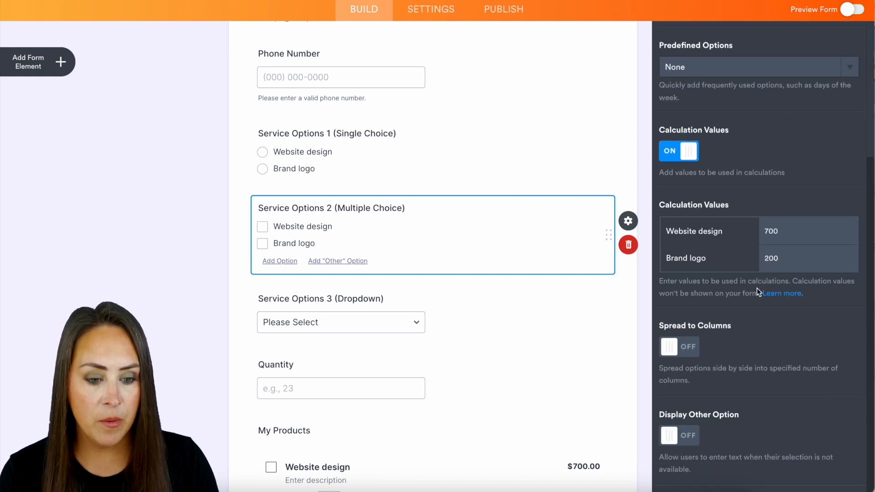
mouse_move(440, 326)
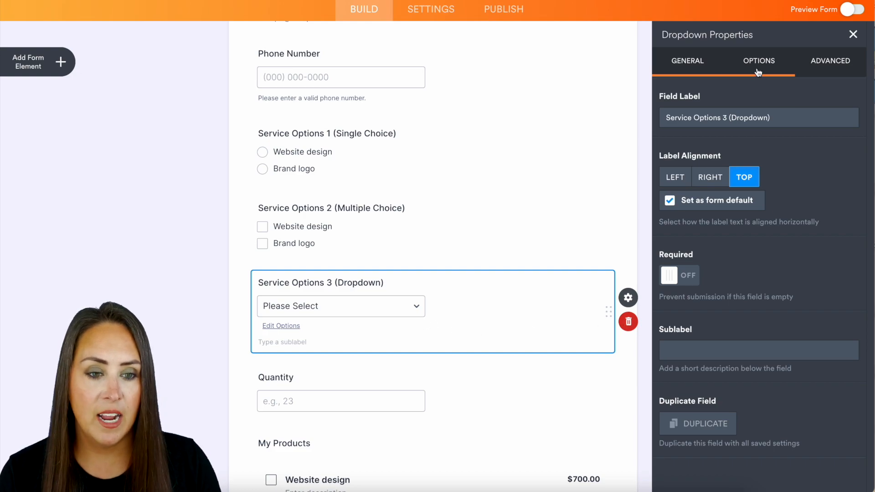
click(758, 61)
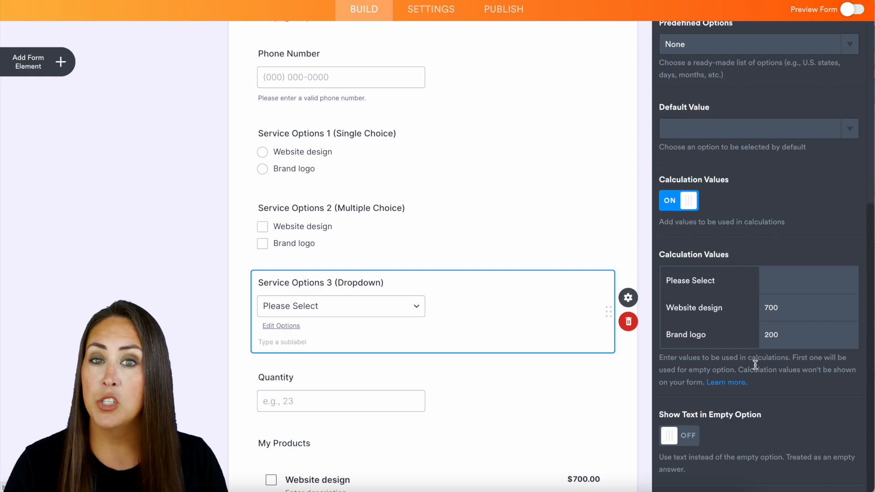
mouse_move(240, 377)
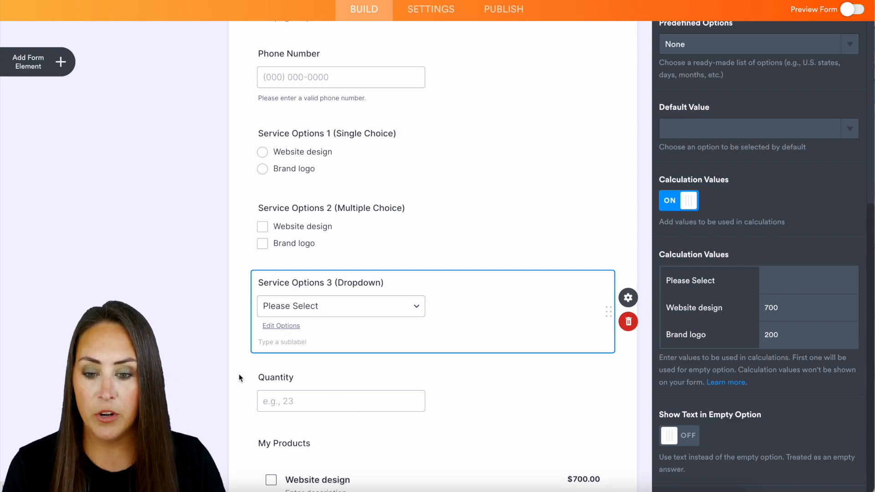
mouse_move(451, 387)
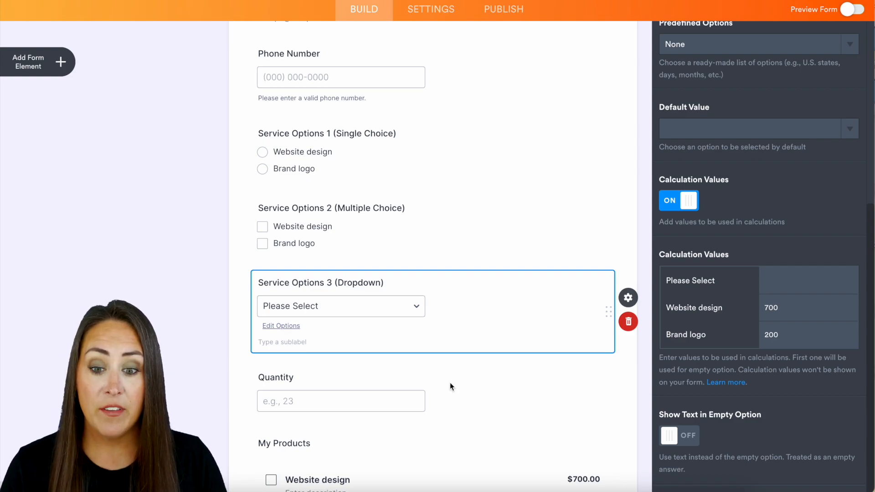
mouse_move(491, 347)
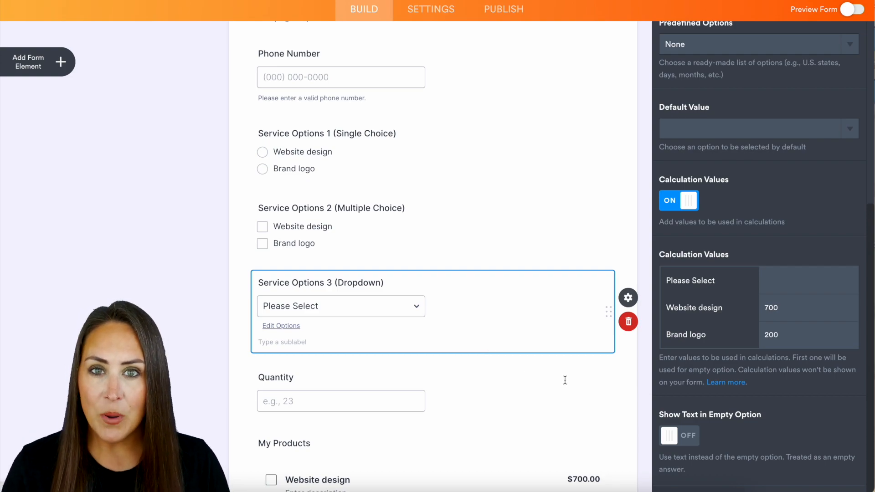
scroll(down, 3)
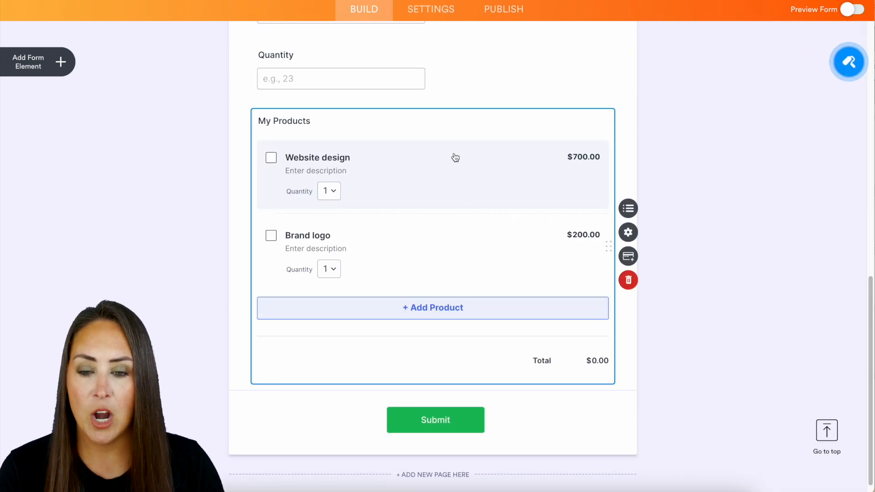
click(628, 208)
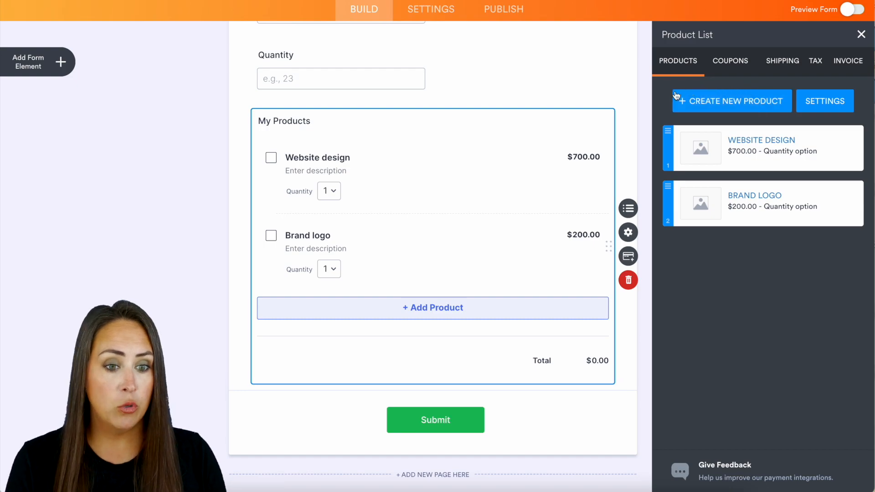
mouse_move(754, 134)
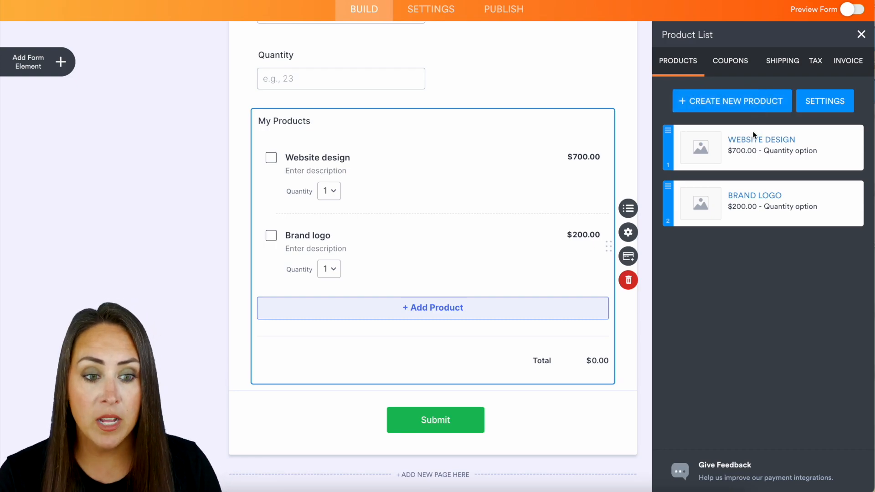
mouse_move(771, 203)
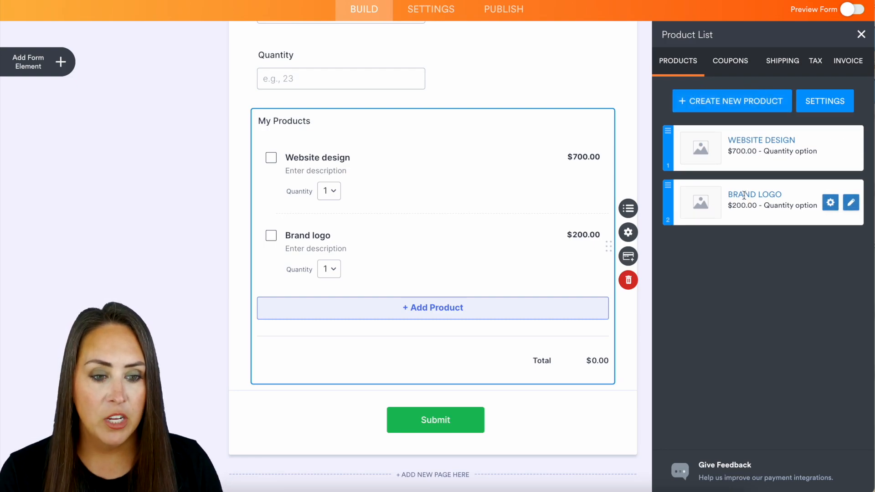
click(850, 202)
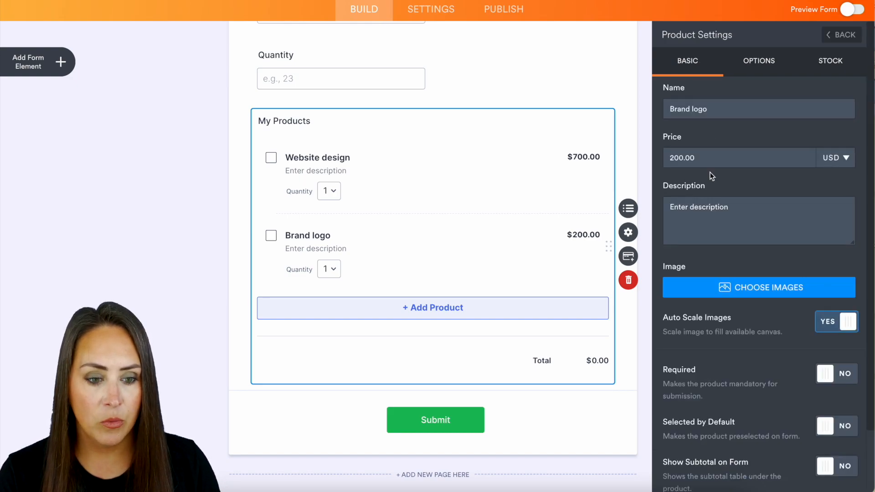
scroll(down, 3)
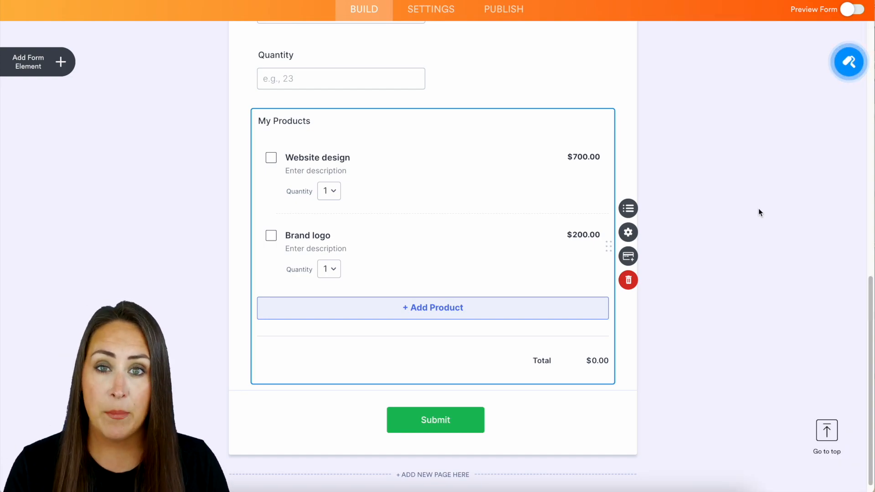
mouse_move(678, 281)
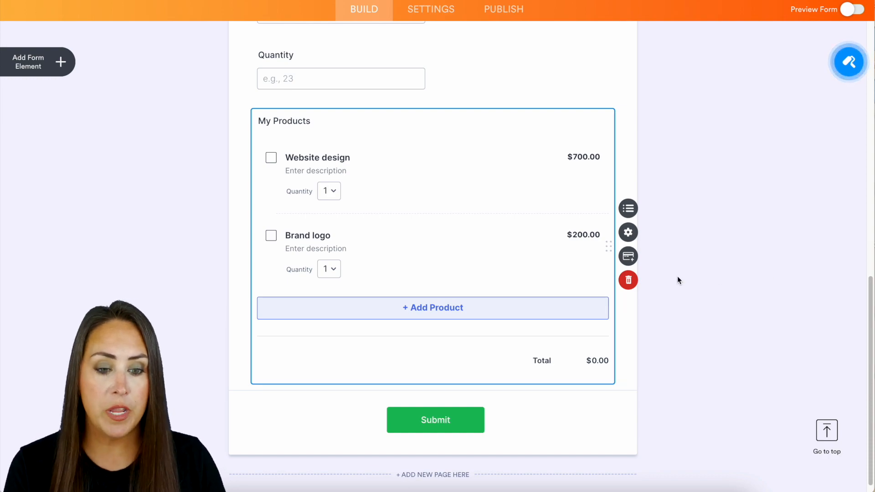
mouse_move(628, 256)
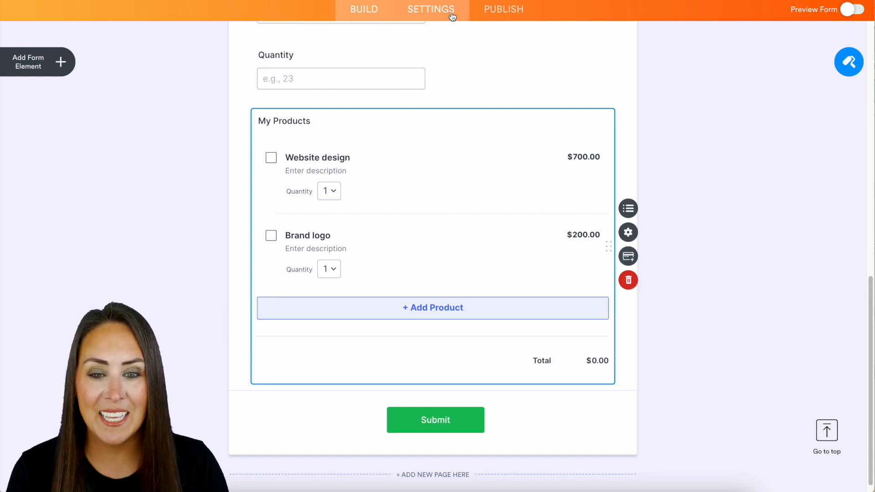
Add a QuickBooks integration under Settings > Integrations with the Create invoice action.
click(430, 9)
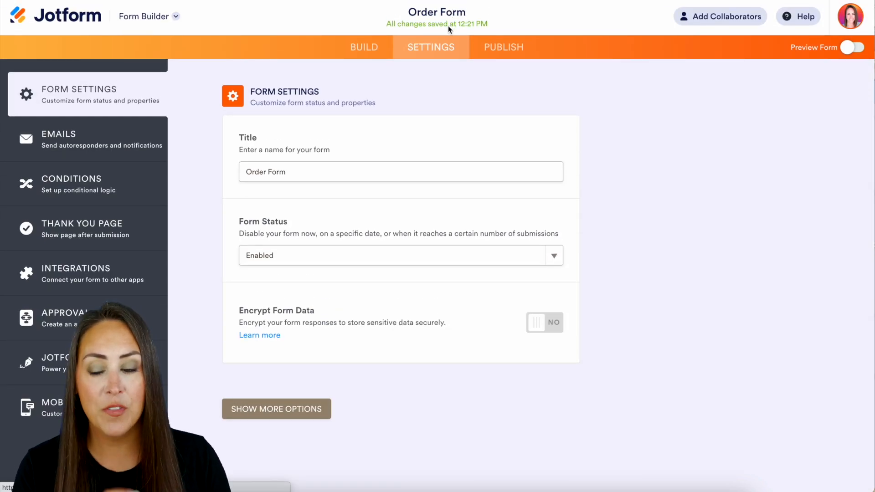
click(84, 273)
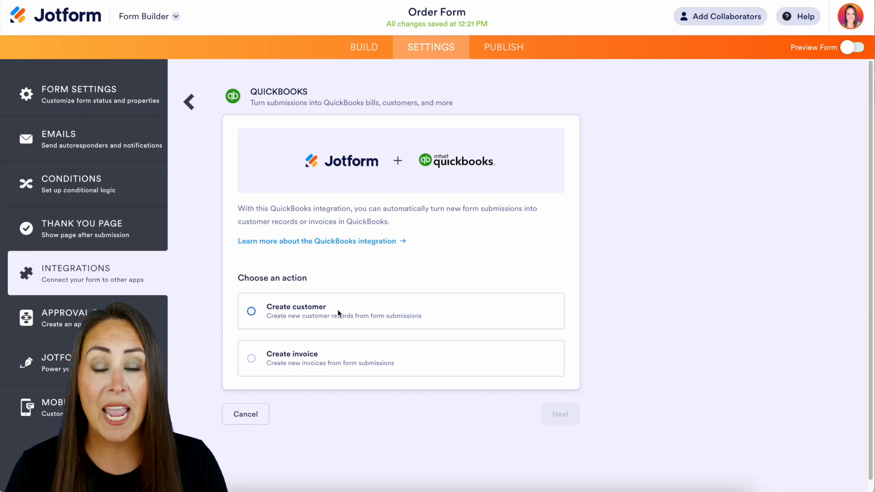
click(251, 357)
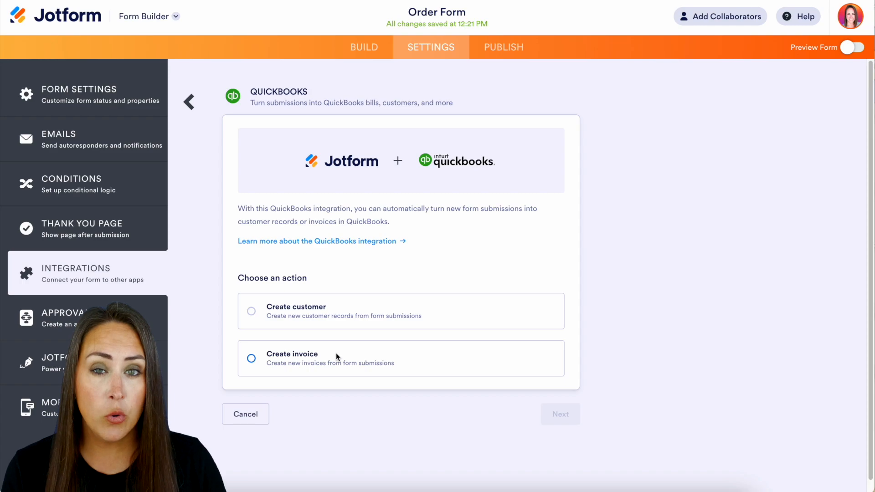
click(252, 358)
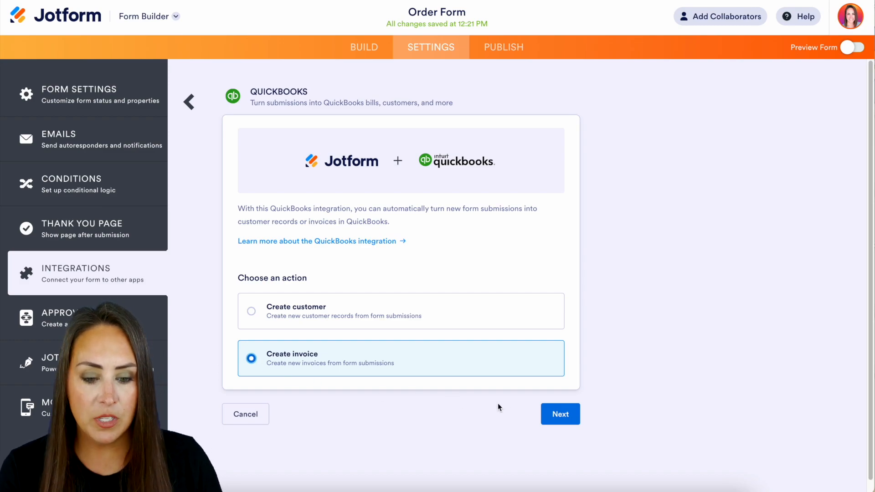
click(560, 414)
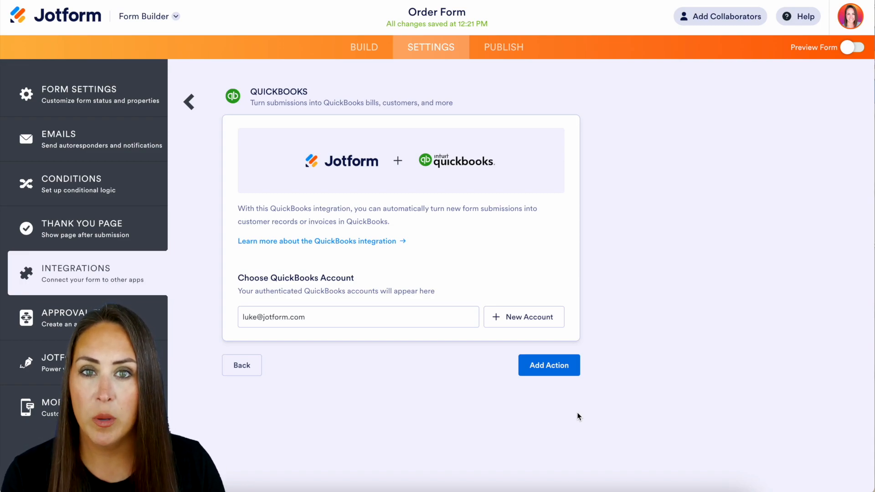
Connect a new QuickBooks account in Production Mode and authenticate it.
click(523, 316)
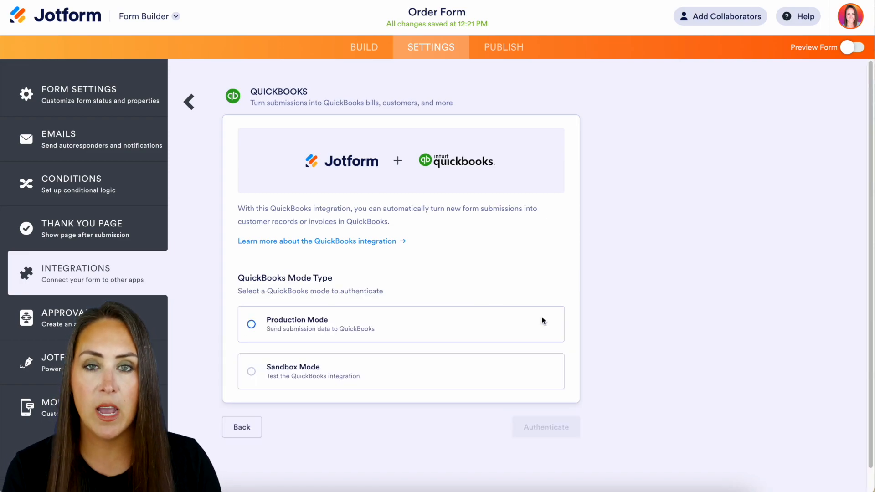
mouse_move(373, 330)
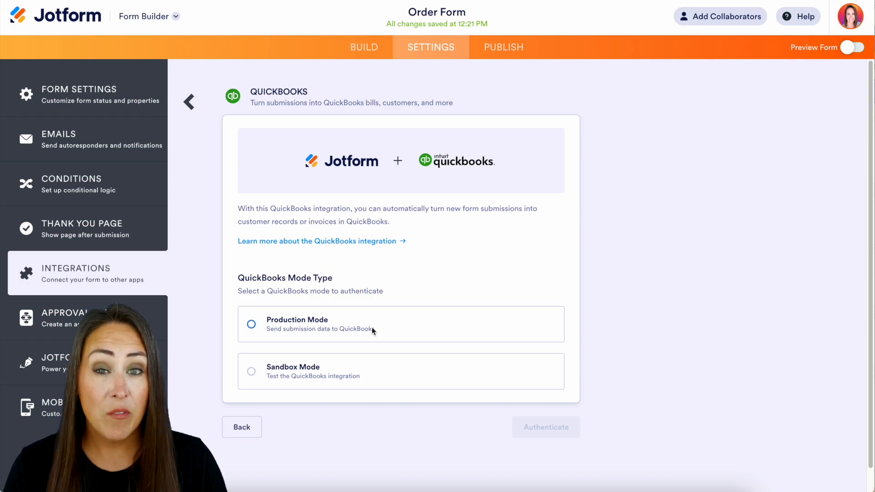
click(252, 371)
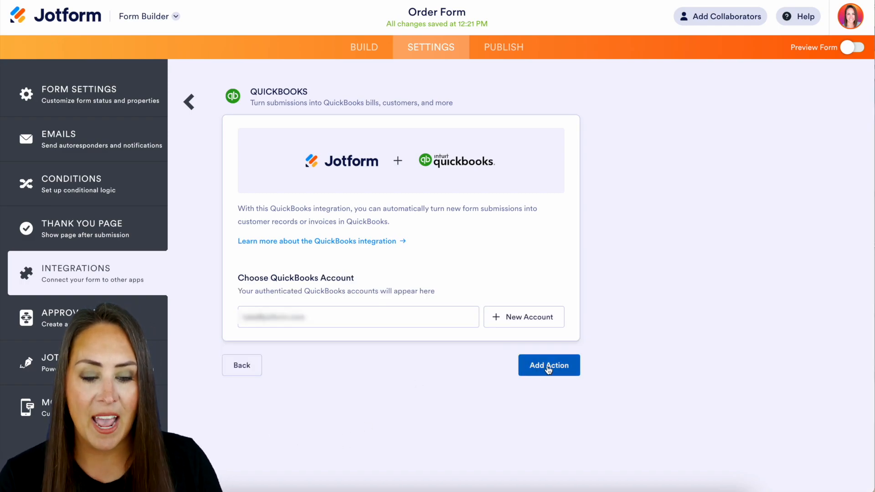
Add the invoice action and map Customer Display Name, First Name and Last Name to the form's Name field.
click(547, 365)
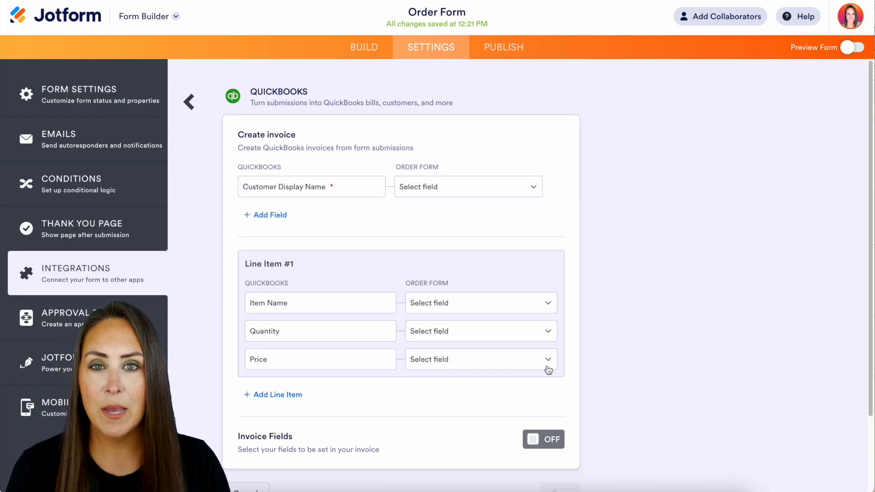
mouse_move(325, 228)
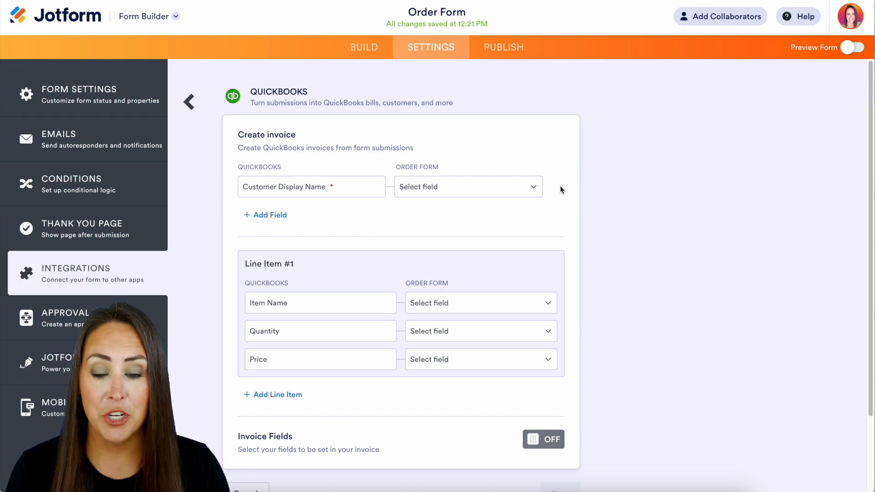
mouse_move(352, 194)
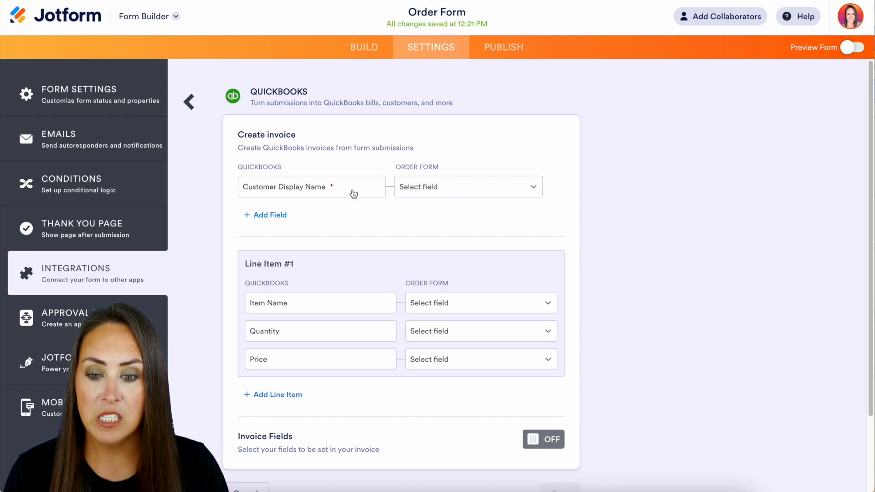
click(468, 186)
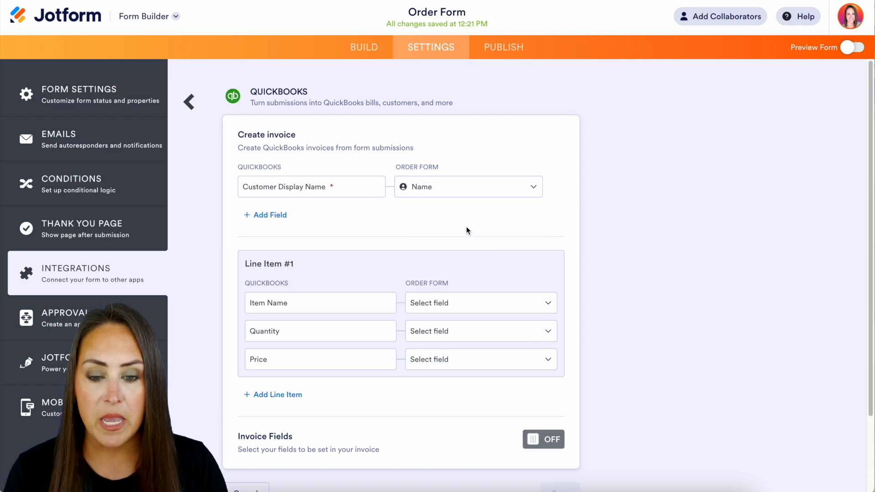
mouse_move(208, 239)
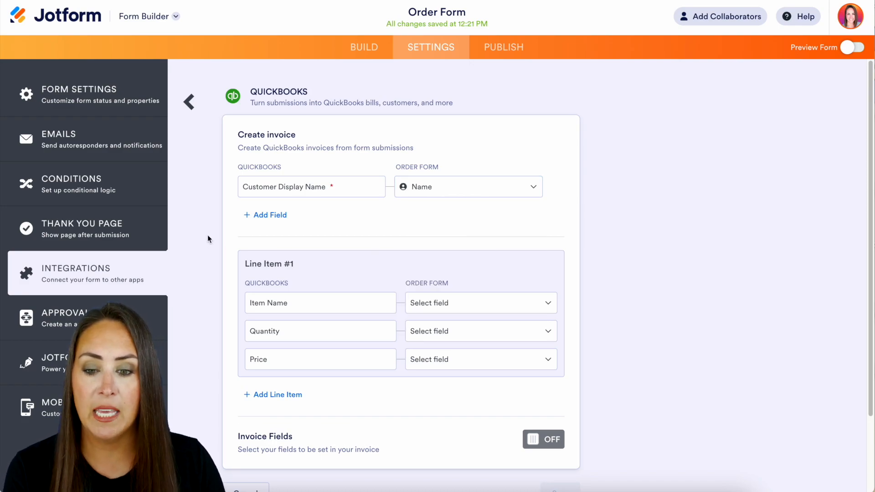
click(270, 216)
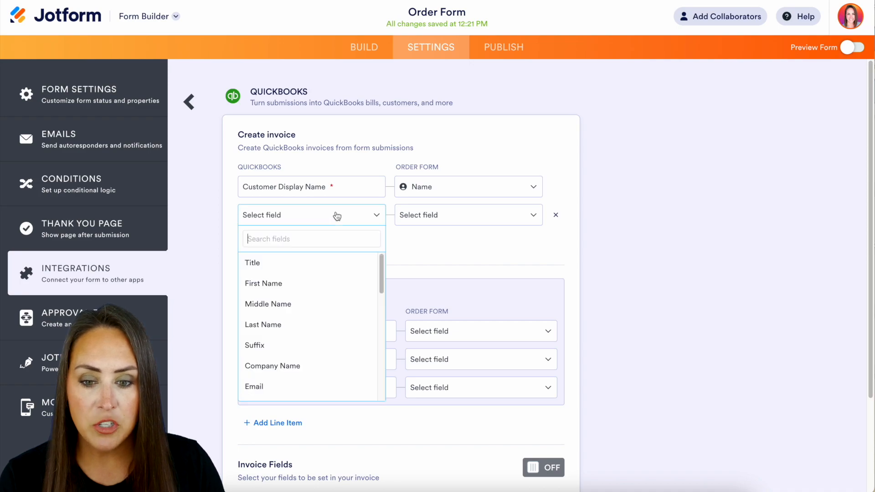
click(263, 283)
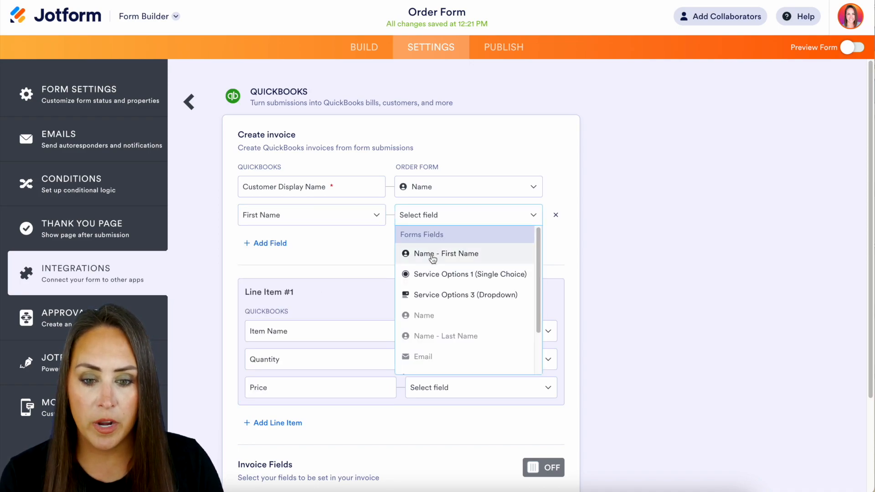
click(446, 253)
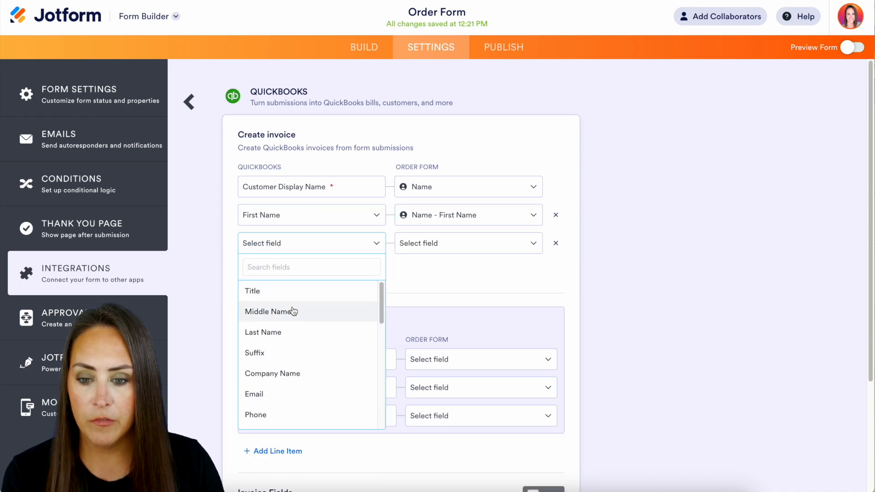
click(263, 332)
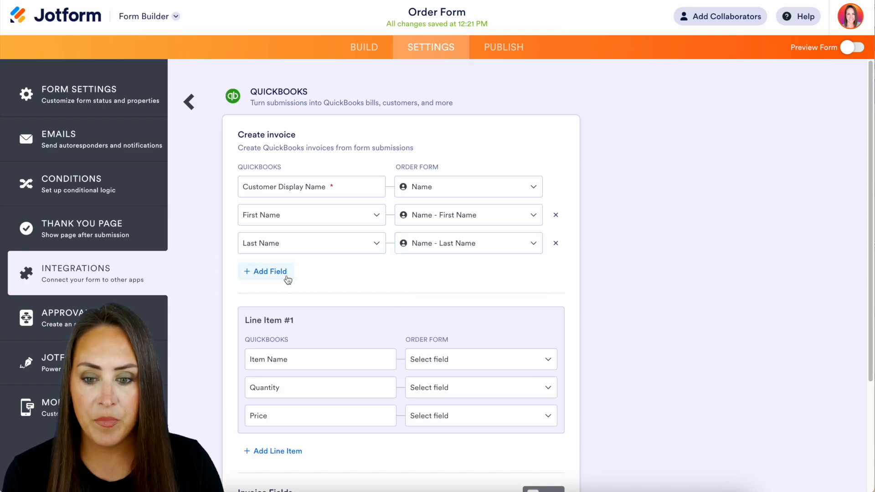
Map QuickBooks Email and Phone to the form's Email and Phone Number fields.
click(265, 272)
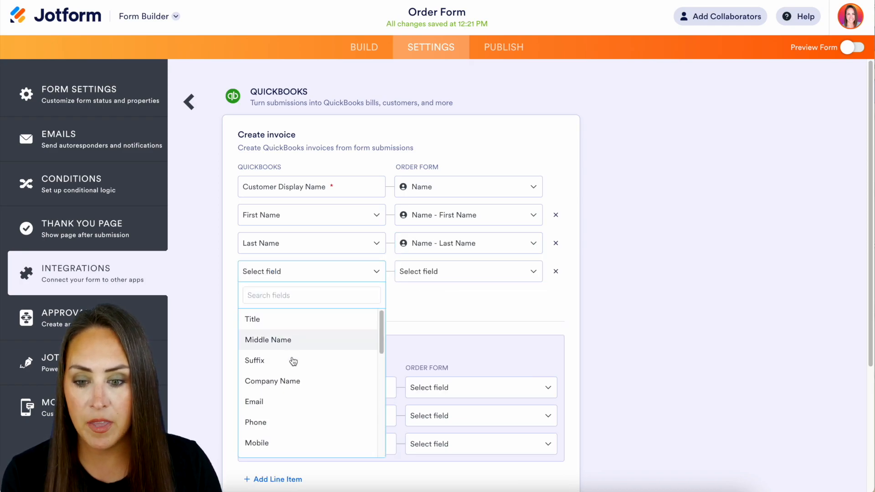
click(254, 401)
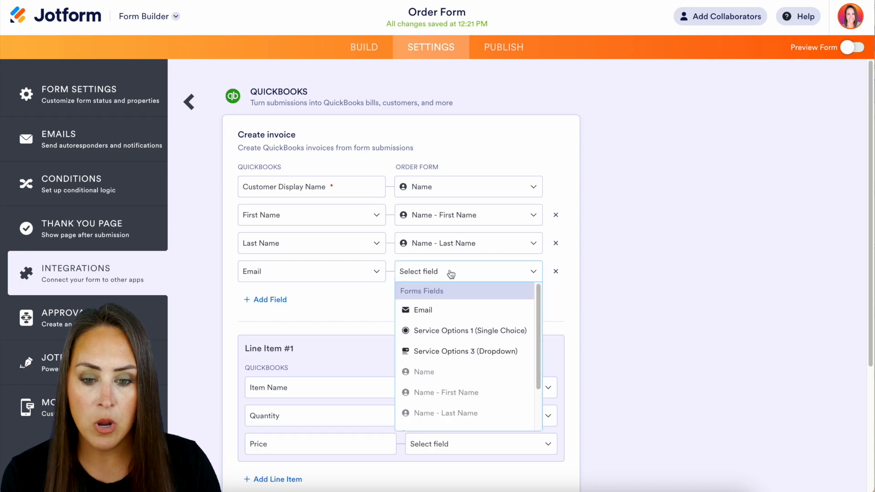
click(423, 310)
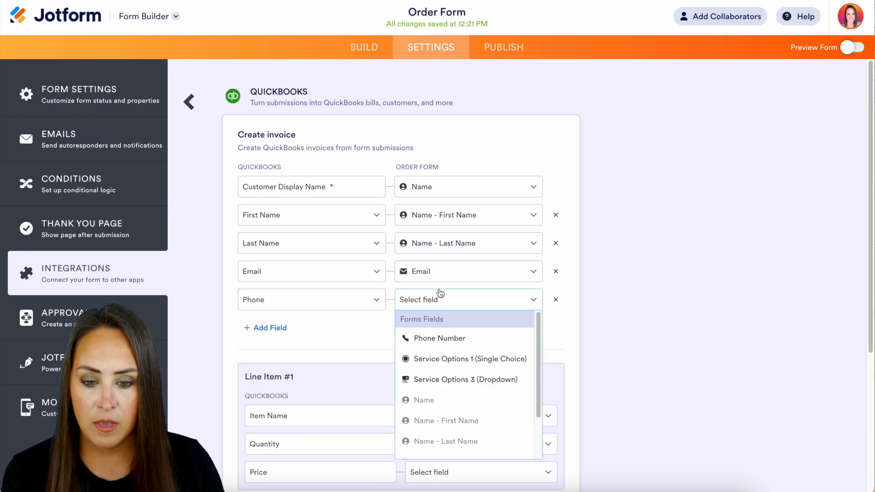
click(439, 338)
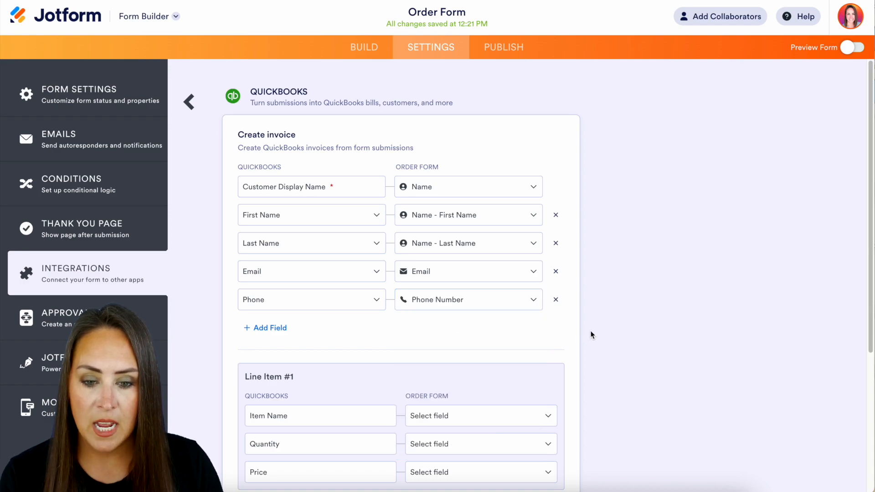
Map line item Name, Quantity and Price to My Products - Name, Quantity and Price, and save the action.
scroll(down, 3)
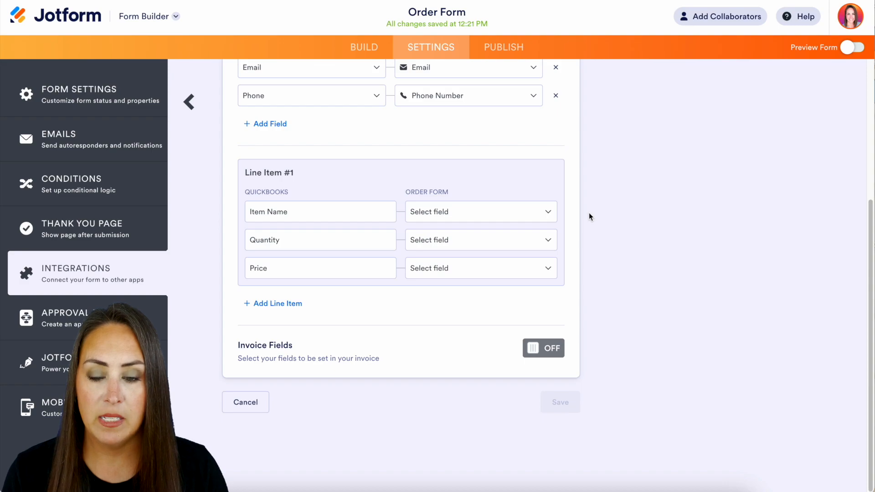
mouse_move(305, 176)
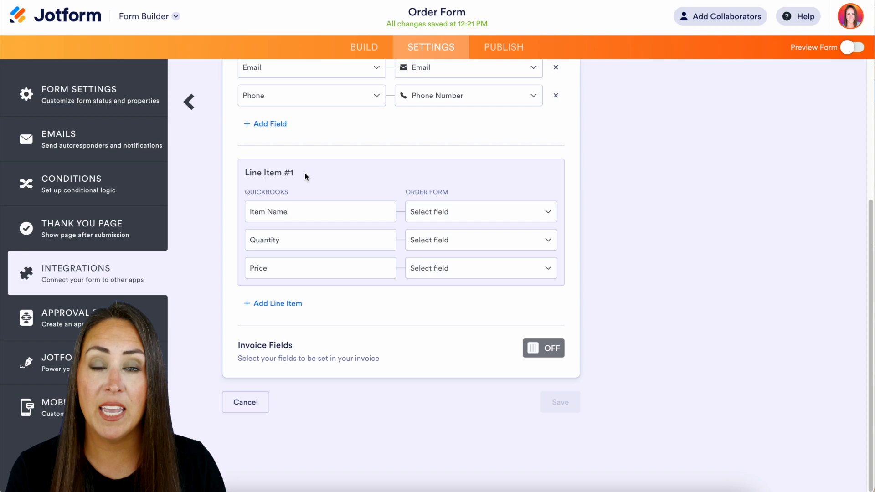
mouse_move(323, 217)
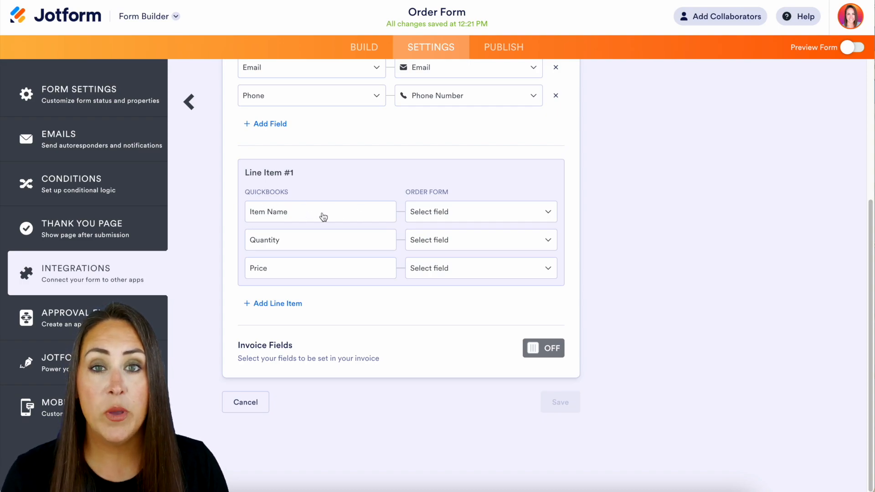
mouse_move(525, 211)
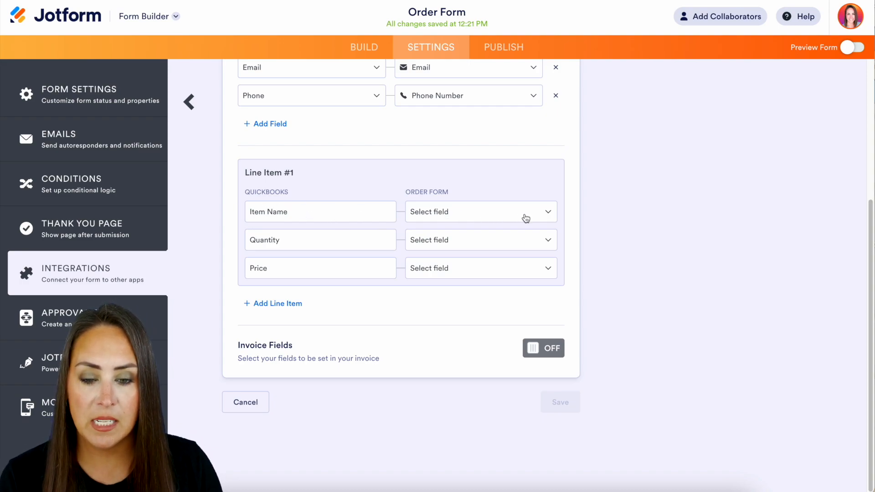
click(481, 211)
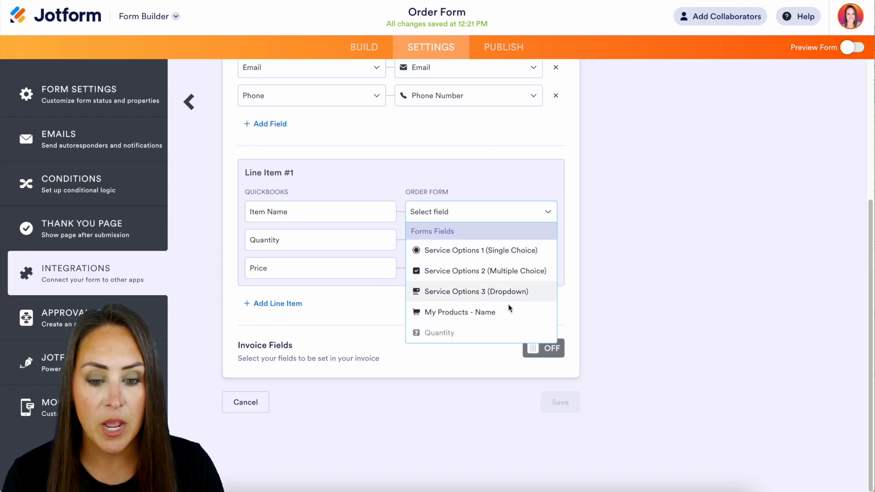
mouse_move(498, 312)
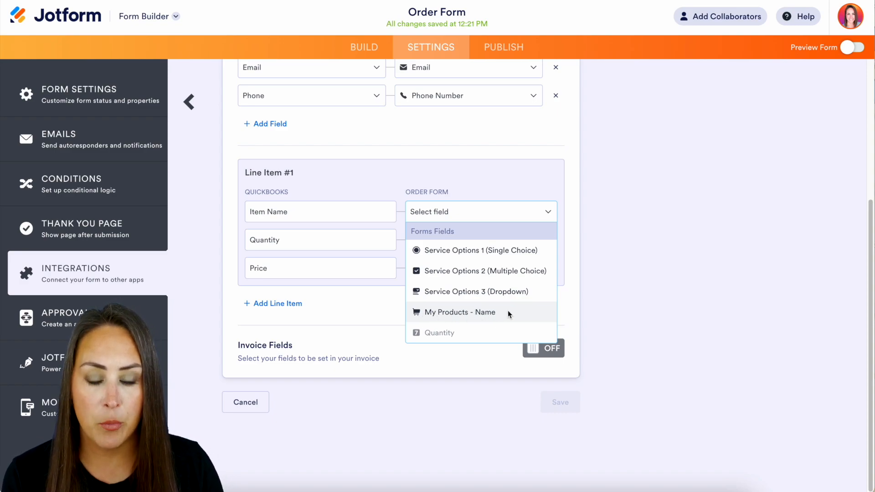
click(462, 312)
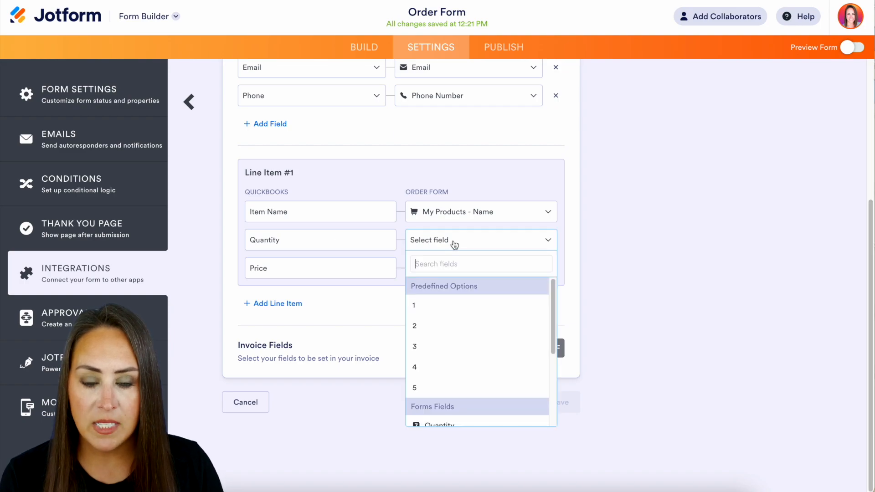
mouse_move(503, 305)
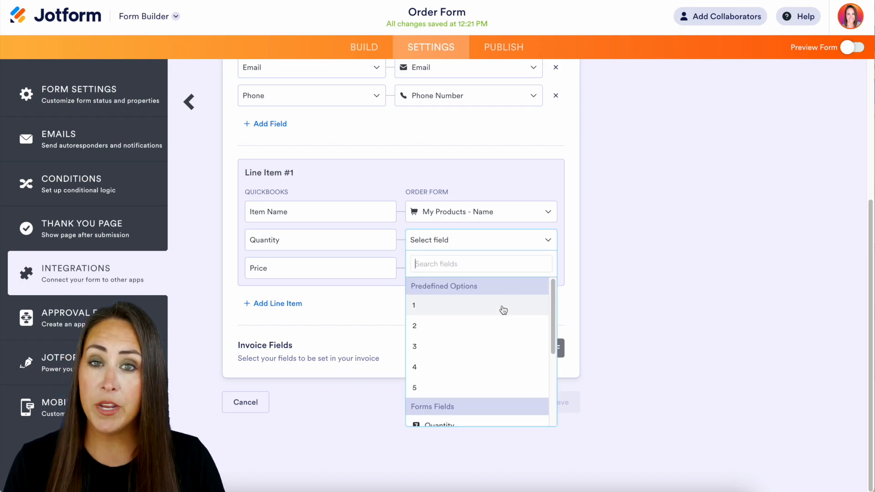
scroll(down, 3)
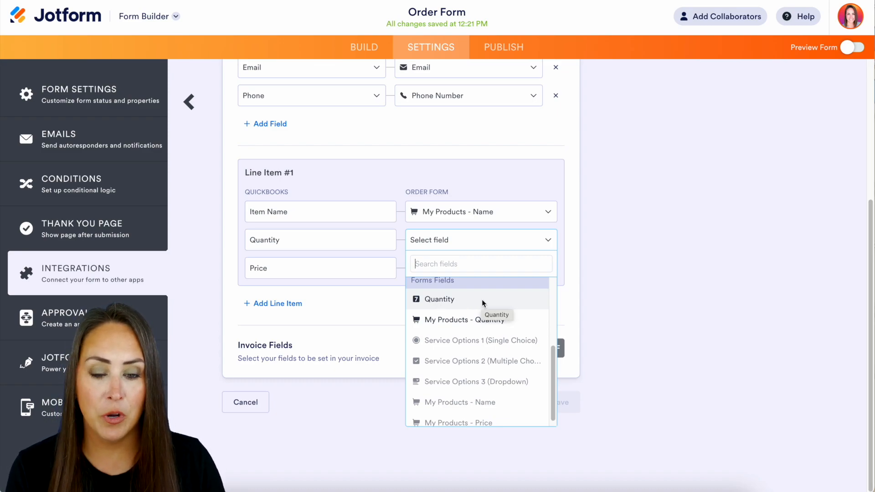
click(460, 320)
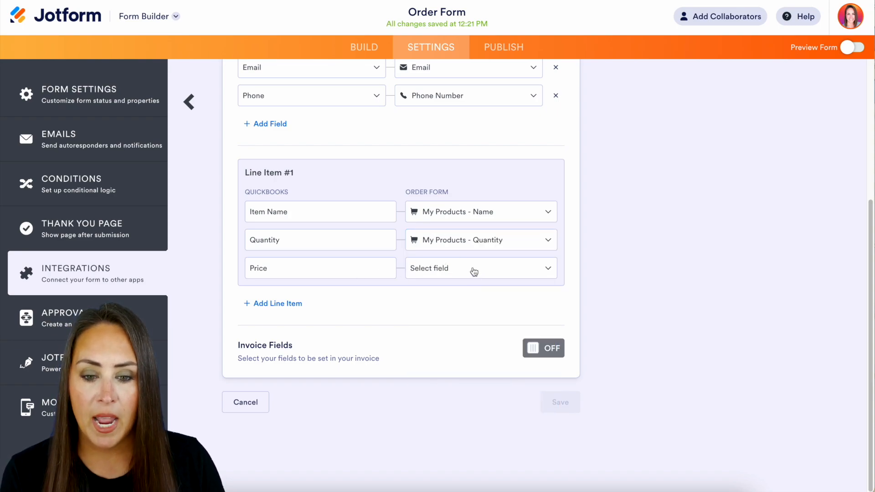
click(477, 268)
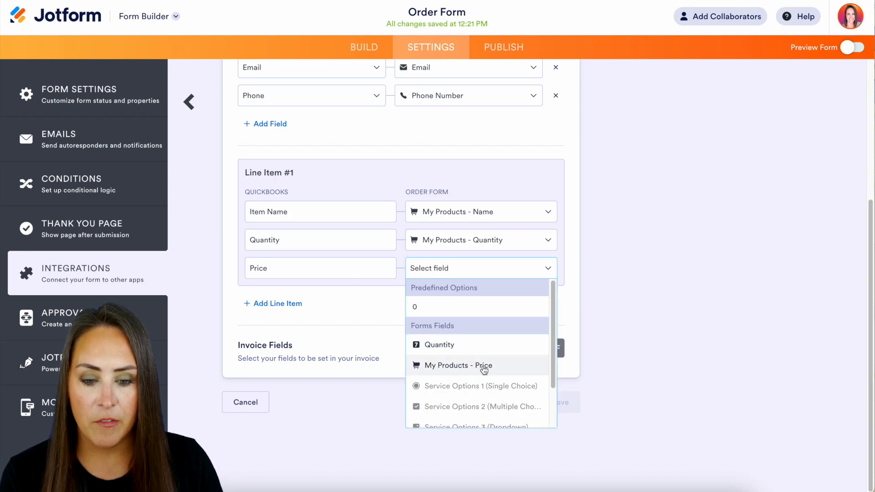
click(457, 365)
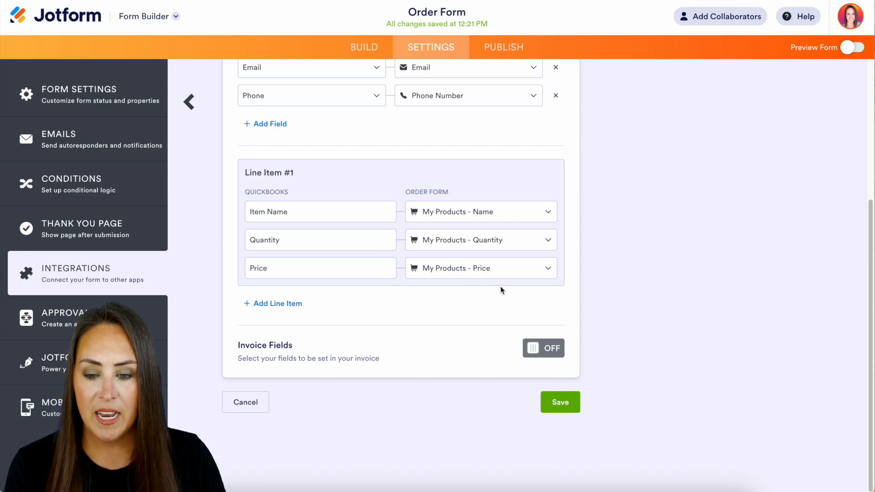
mouse_move(354, 305)
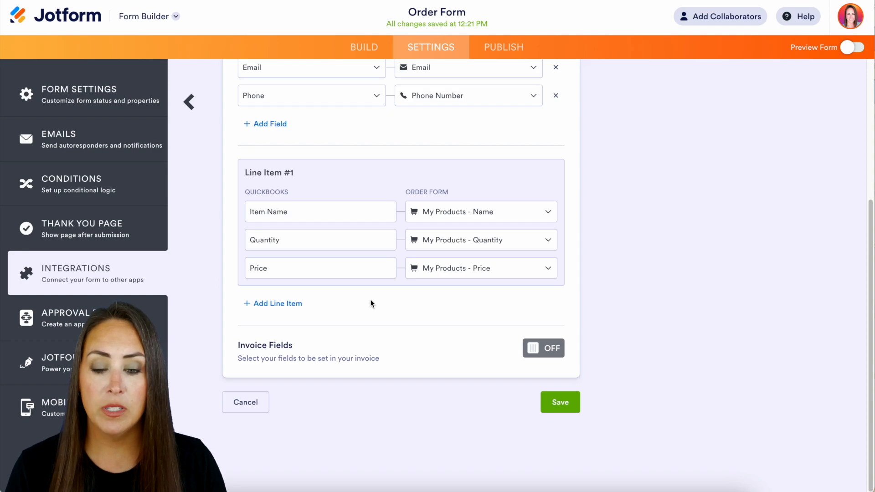
click(542, 347)
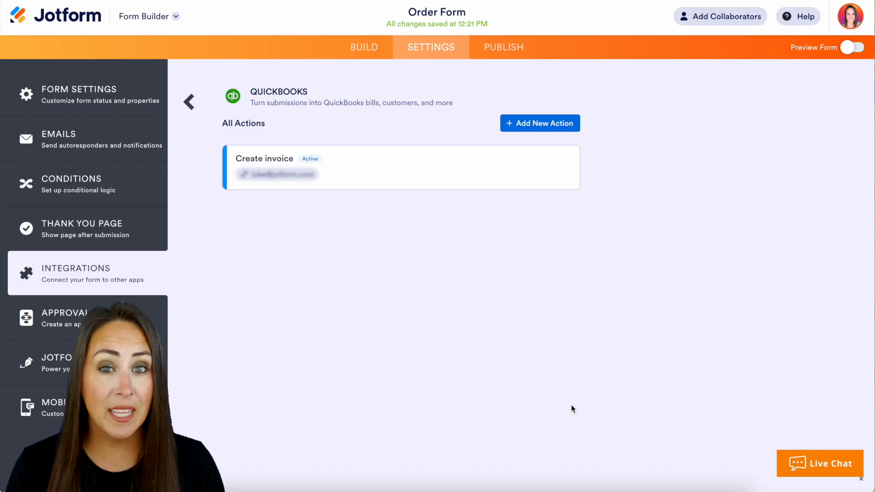
mouse_move(837, 72)
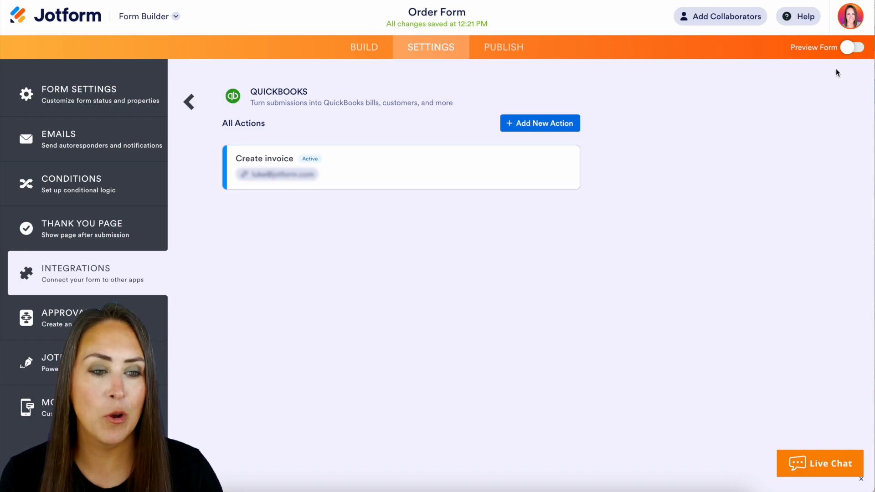
Preview and submit a test order for Barbara Smith with Website design and Brand logo, totalling $900.00.
click(854, 46)
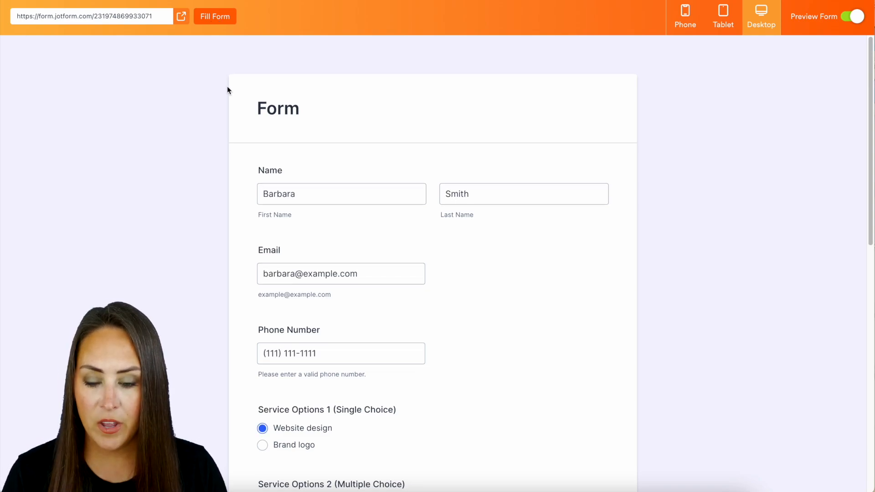
scroll(down, 3)
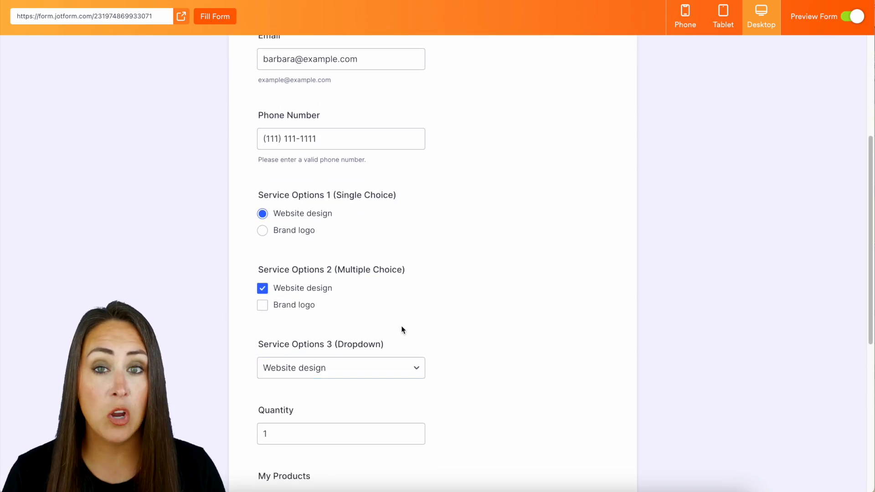
scroll(down, 3)
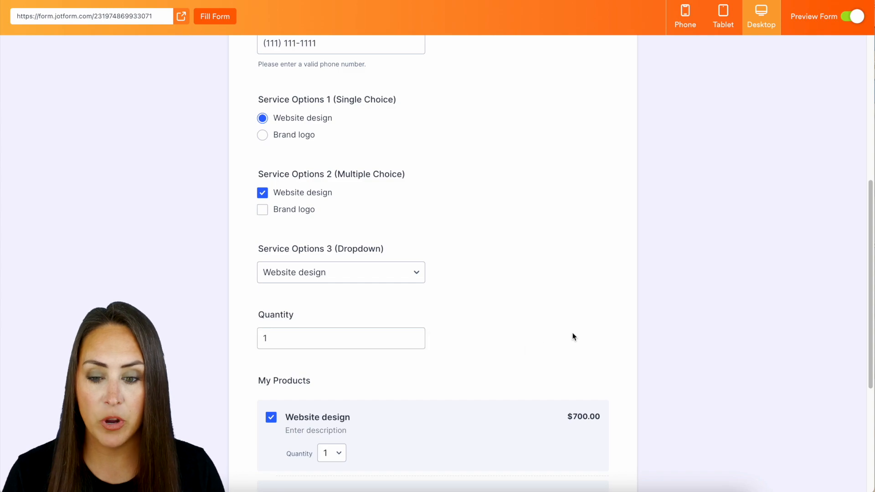
scroll(down, 3)
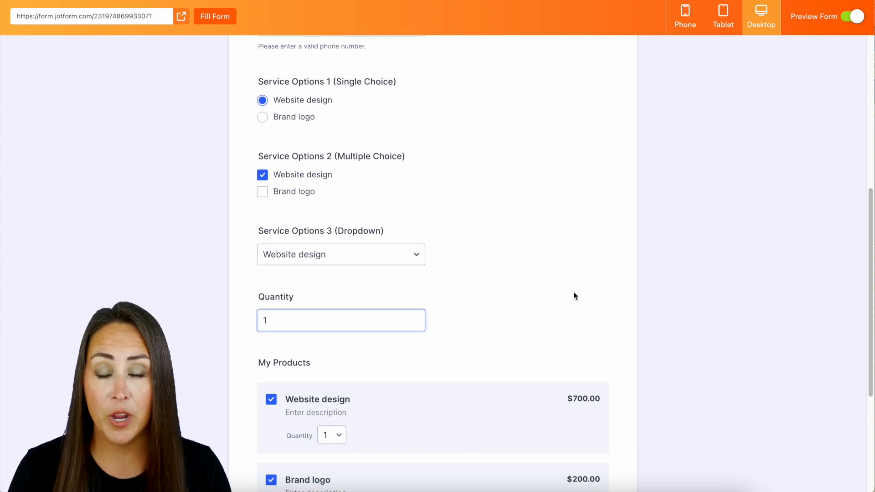
scroll(down, 3)
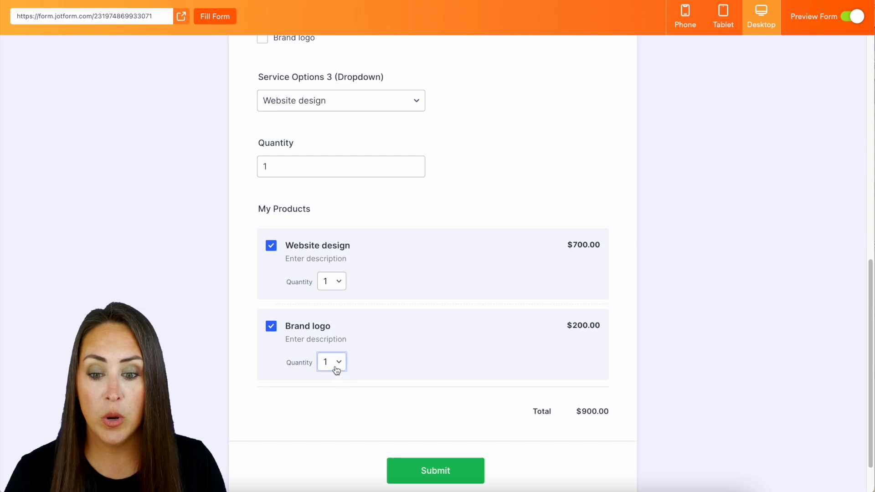
mouse_move(601, 423)
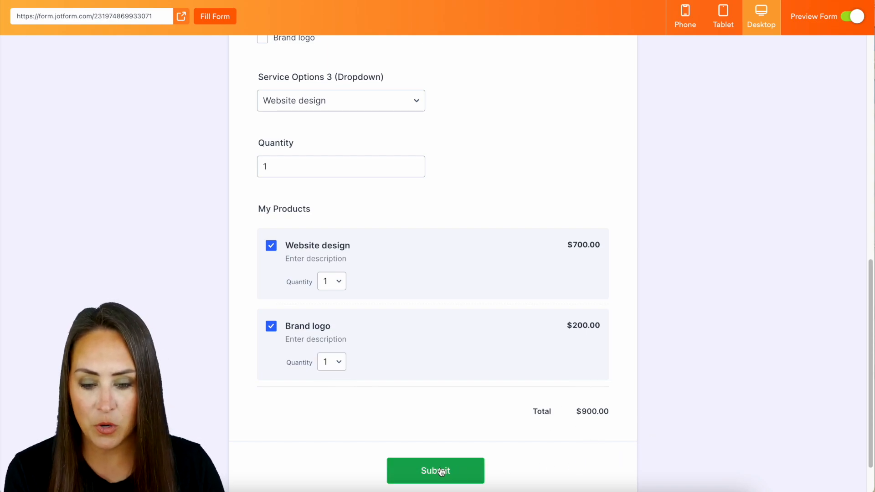
click(435, 470)
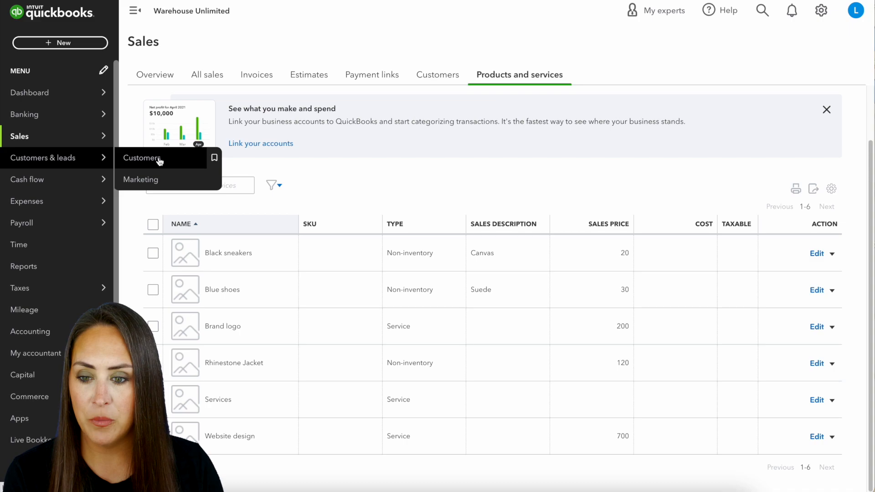
click(143, 157)
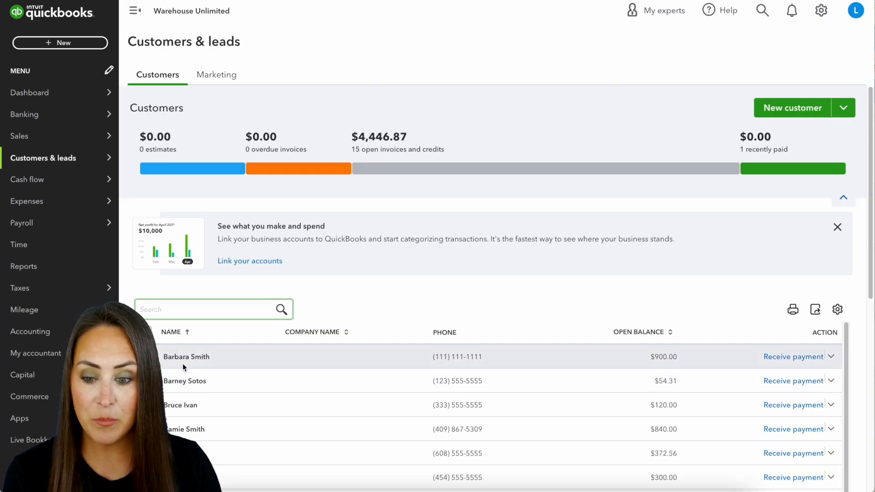
mouse_move(663, 367)
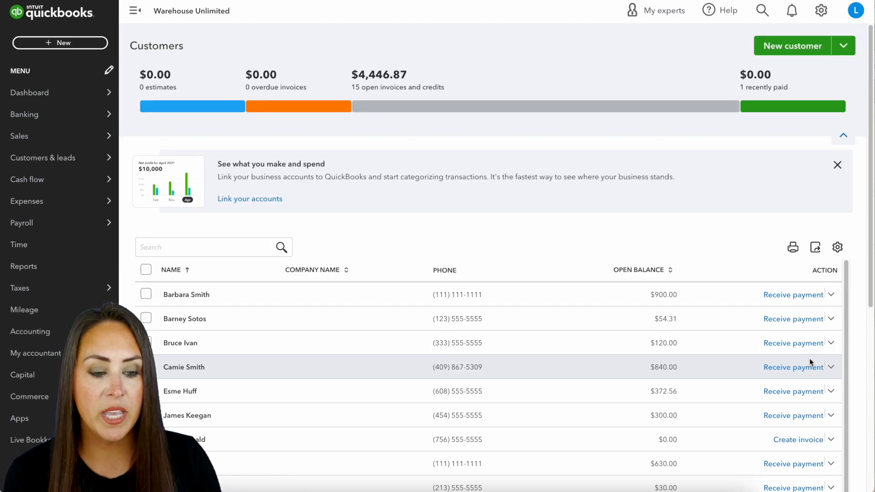
click(793, 294)
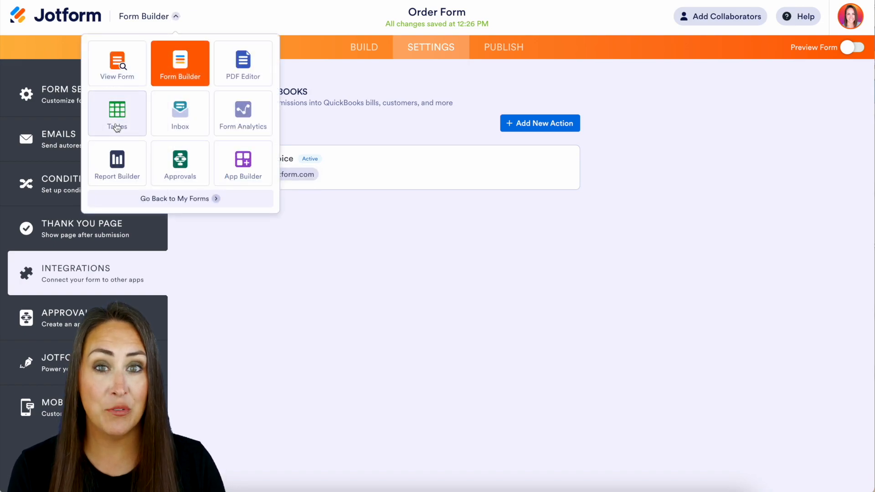
Open the Order Form submissions in Jotform Tables and start adding a Buttons-type column.
click(117, 113)
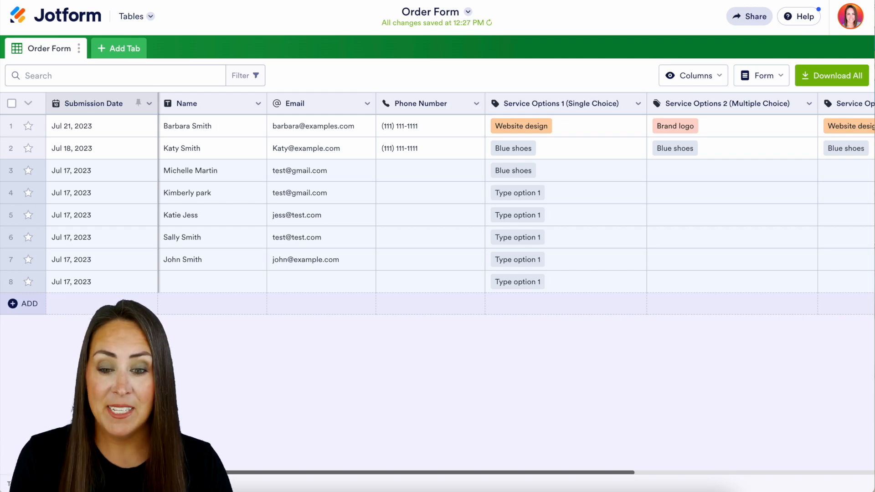
scroll(right, 3)
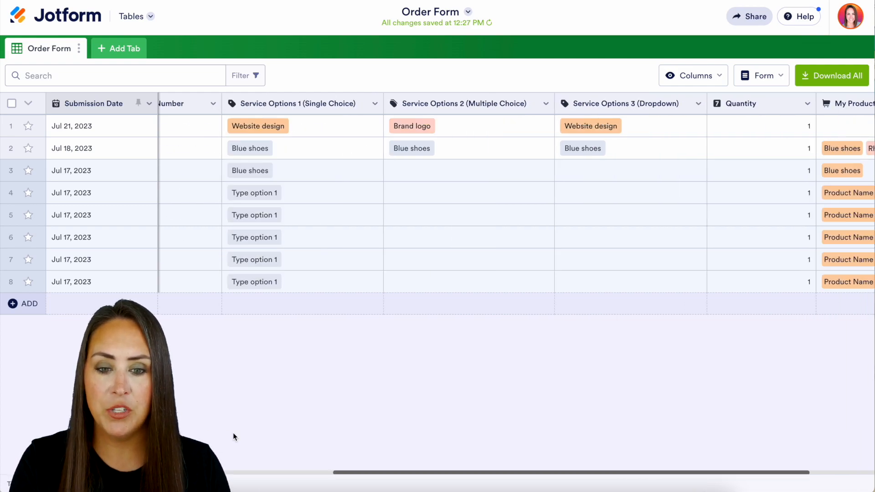
click(846, 103)
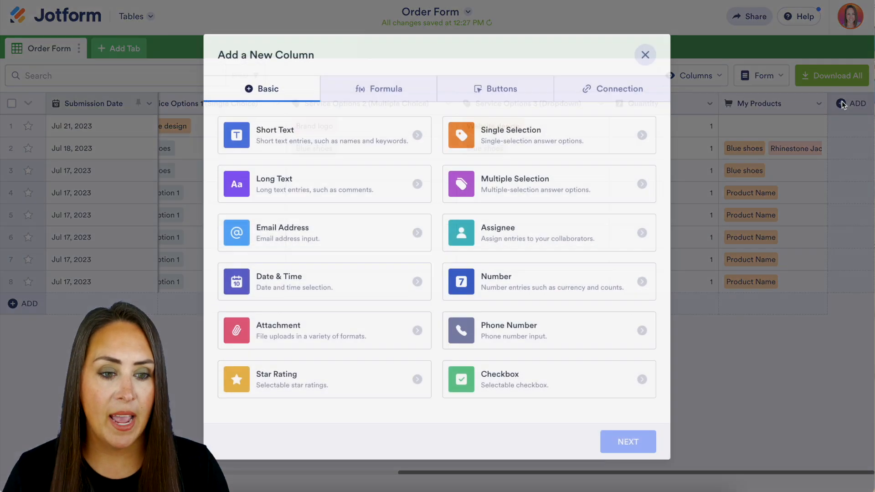
click(495, 87)
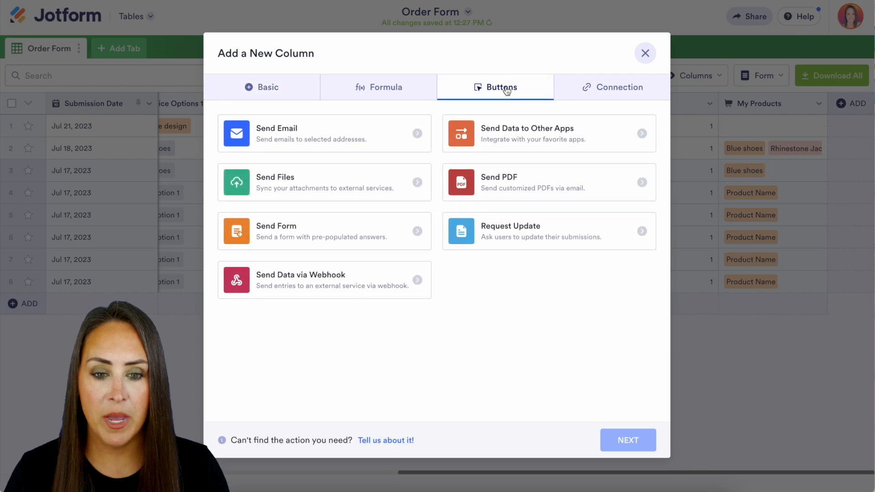
mouse_move(585, 142)
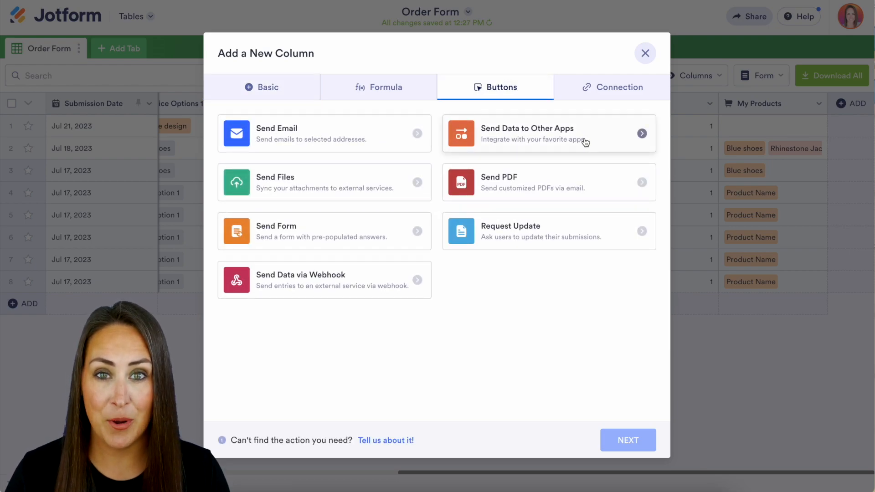